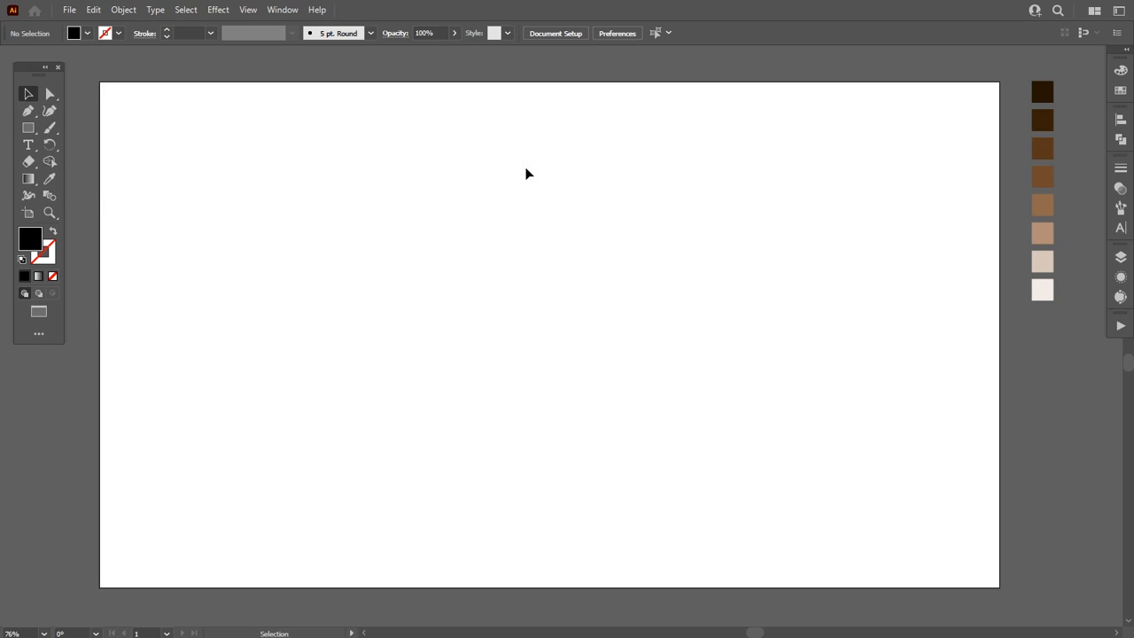
# Locate the Offset Path command under the Object > Path menu
pyautogui.click(124, 10)
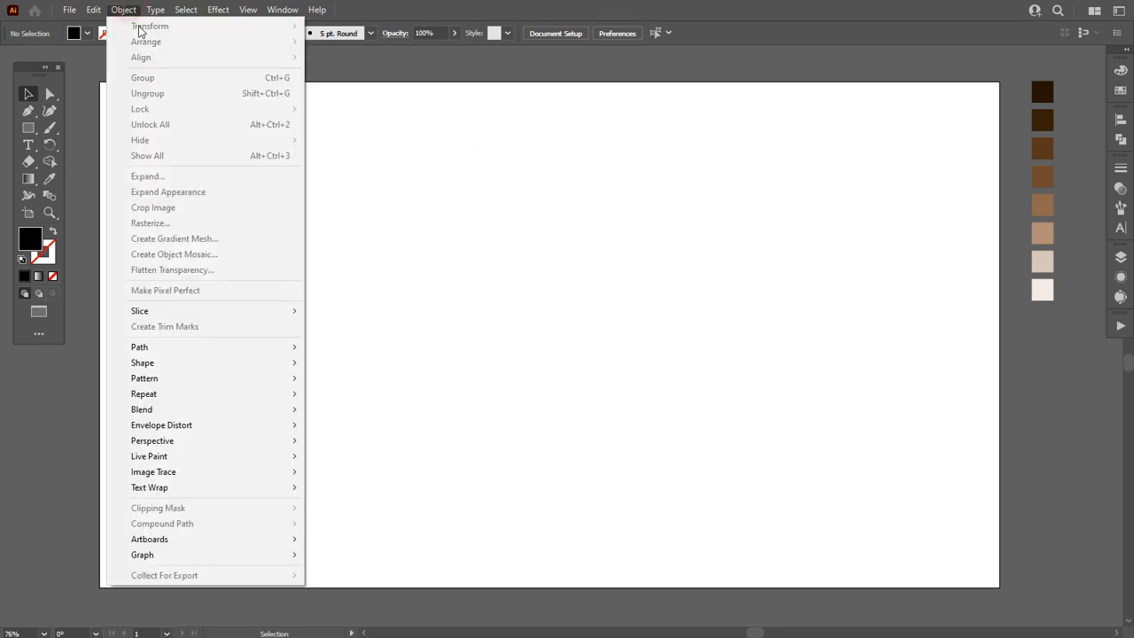
pyautogui.click(138, 346)
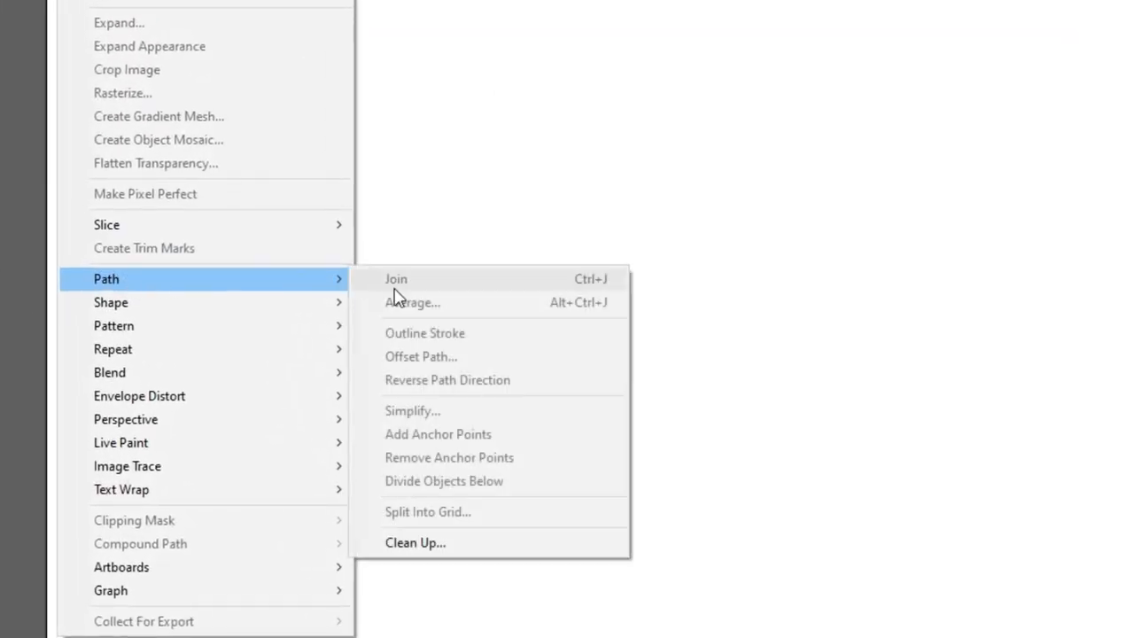
pyautogui.moveTo(443, 356)
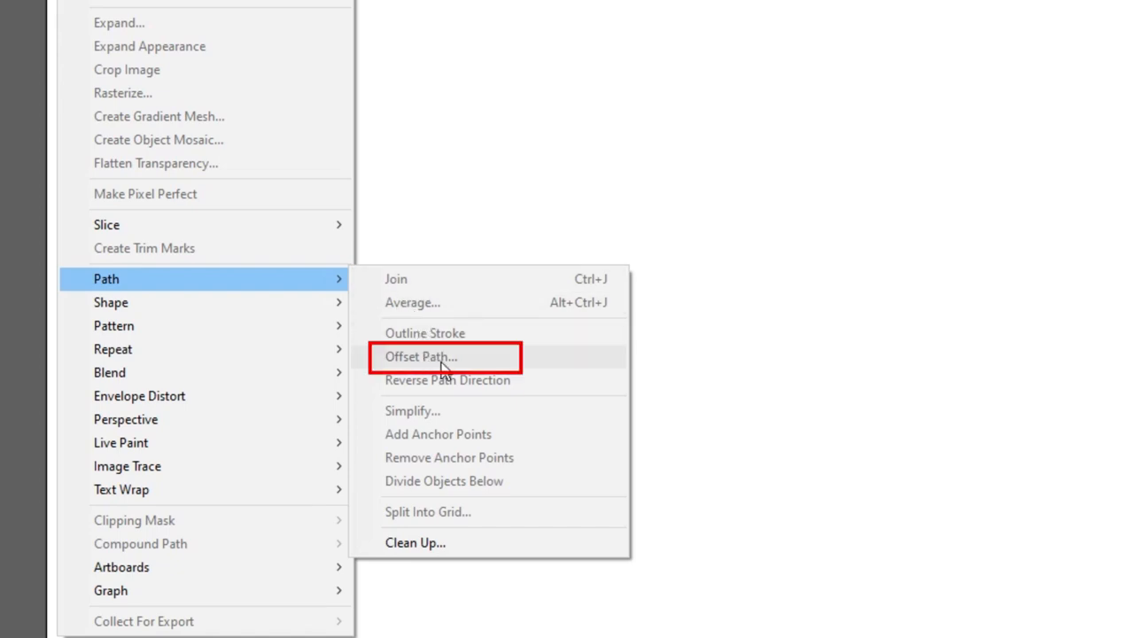
pyautogui.click(421, 356)
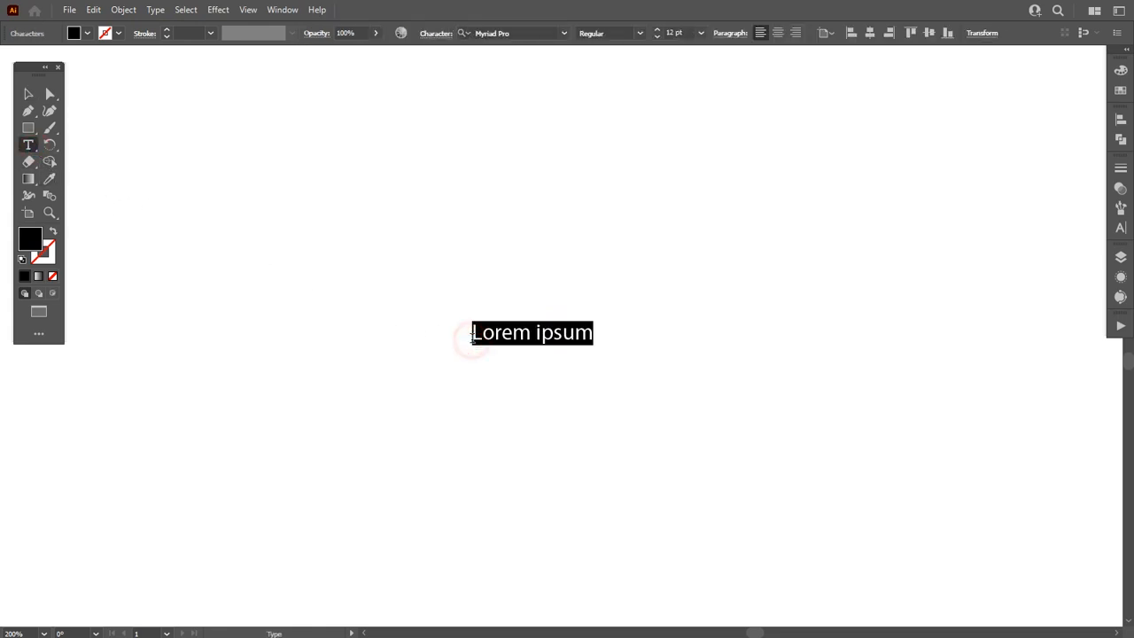
# Type the word PATH on the artboard and set it in the JAVATA font
pyautogui.write('P')
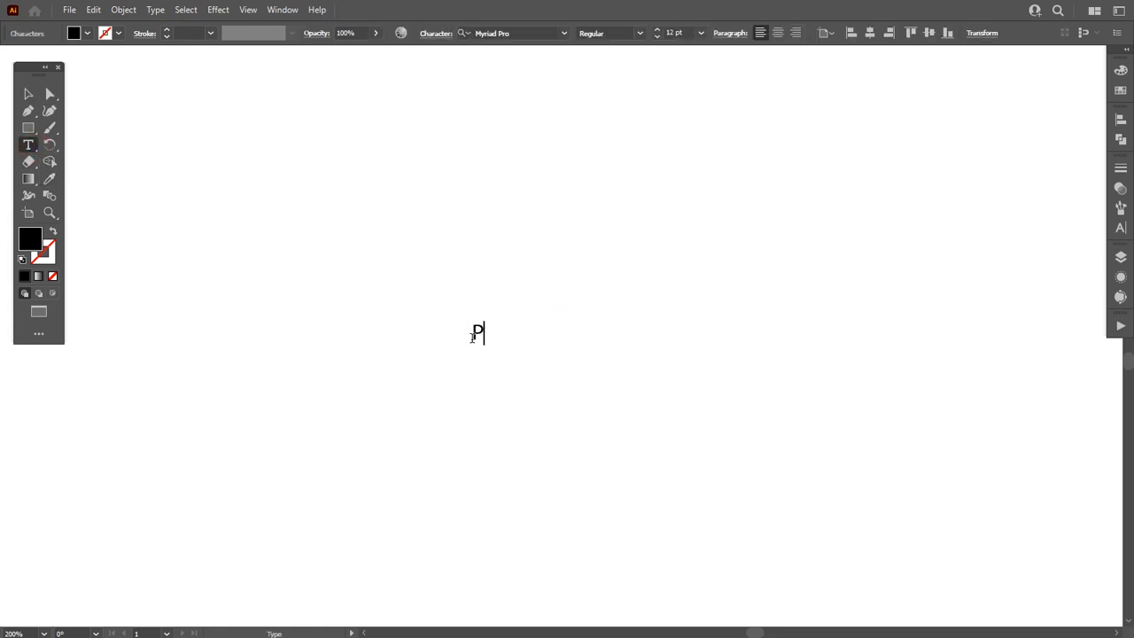
pyautogui.write('ATH')
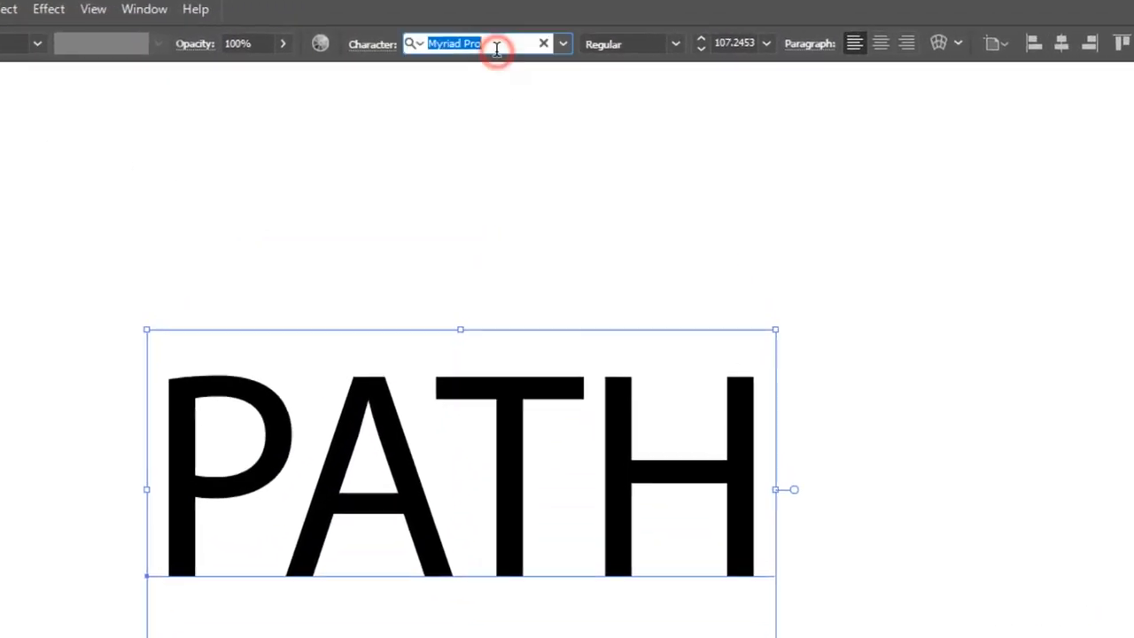
pyautogui.write('java')
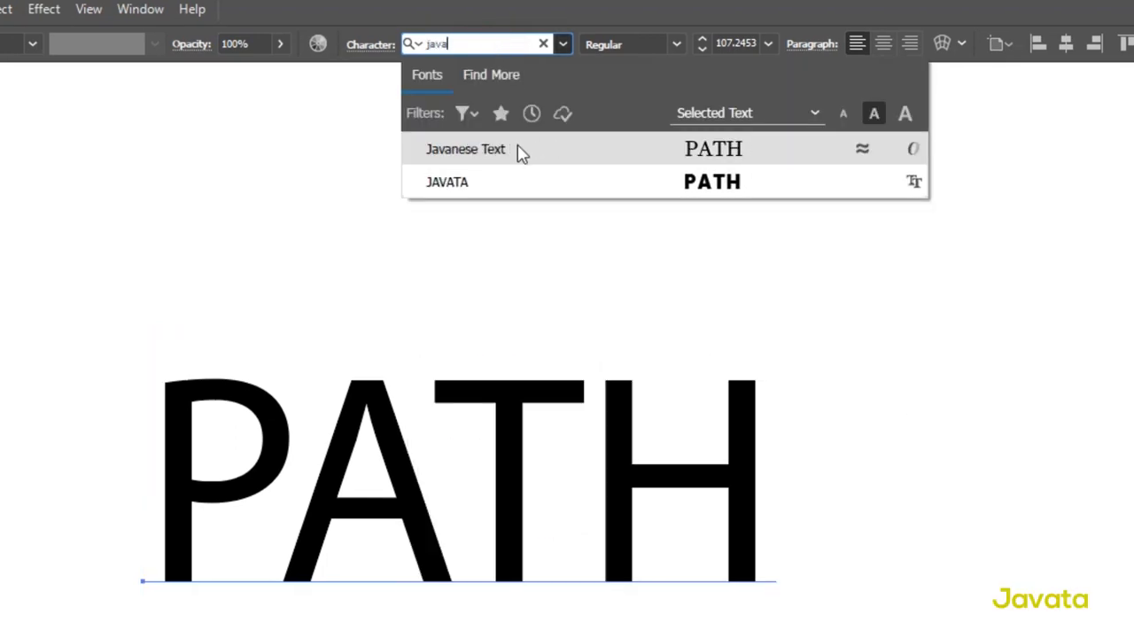
pyautogui.click(447, 181)
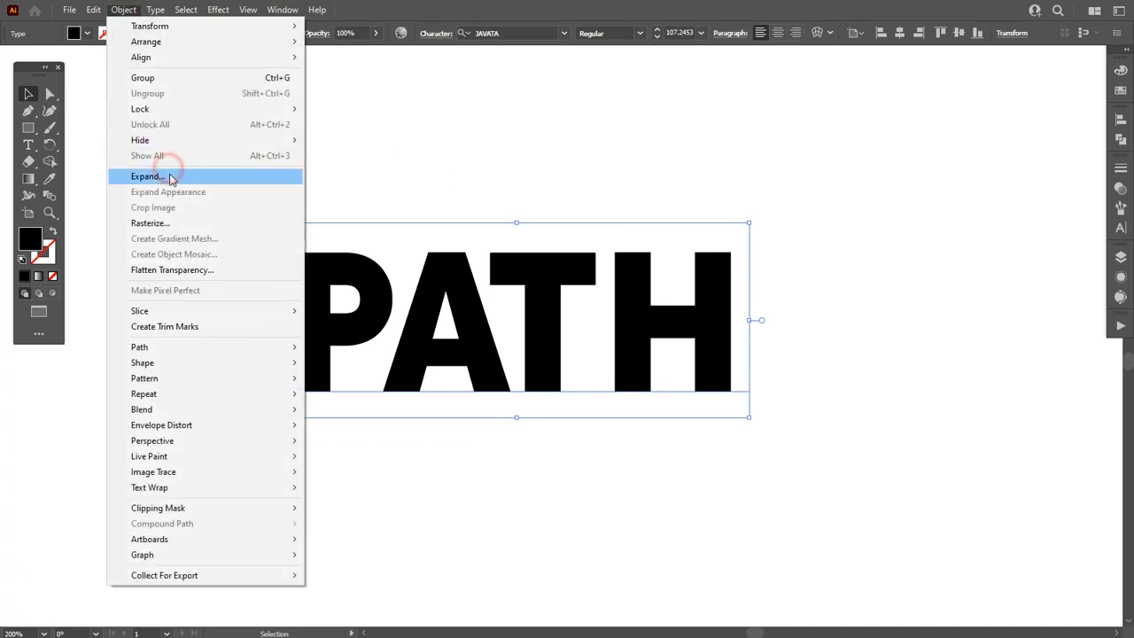
# Expand the PATH text into outline shapes
pyautogui.click(148, 177)
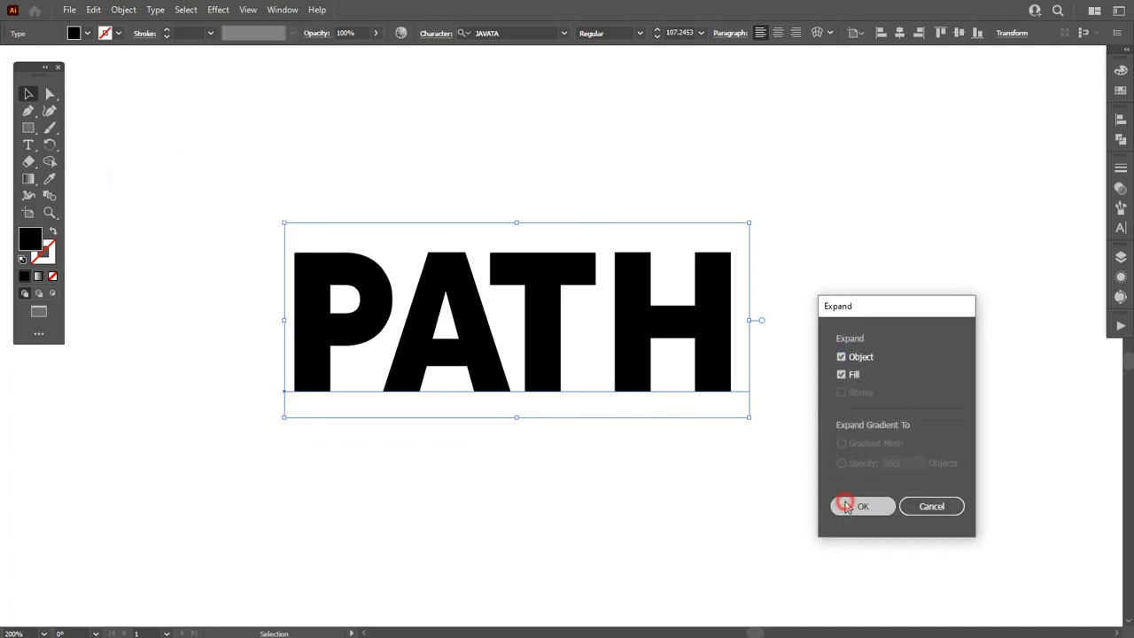
pyautogui.click(862, 507)
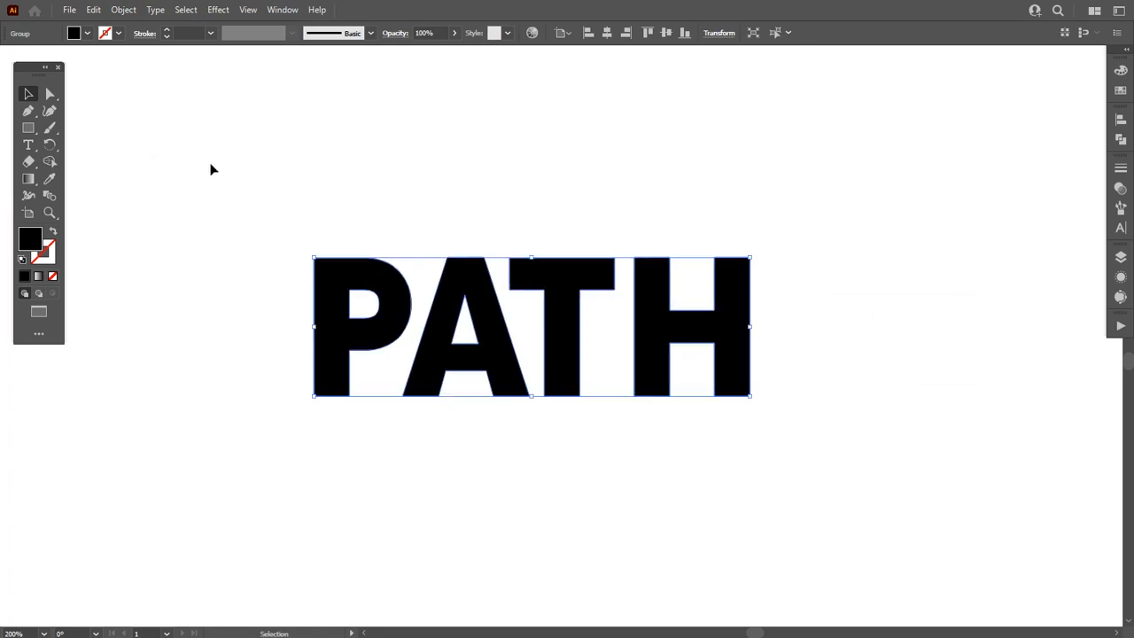
pyautogui.click(124, 10)
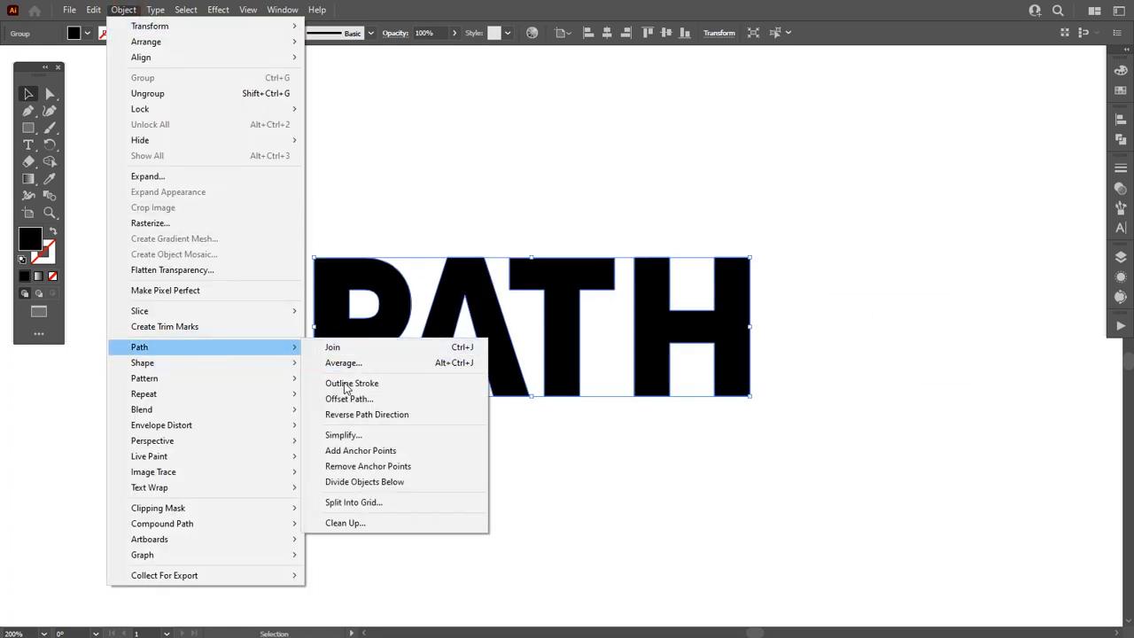
# Apply a 16 px Offset Path around the expanded letters
pyautogui.click(350, 399)
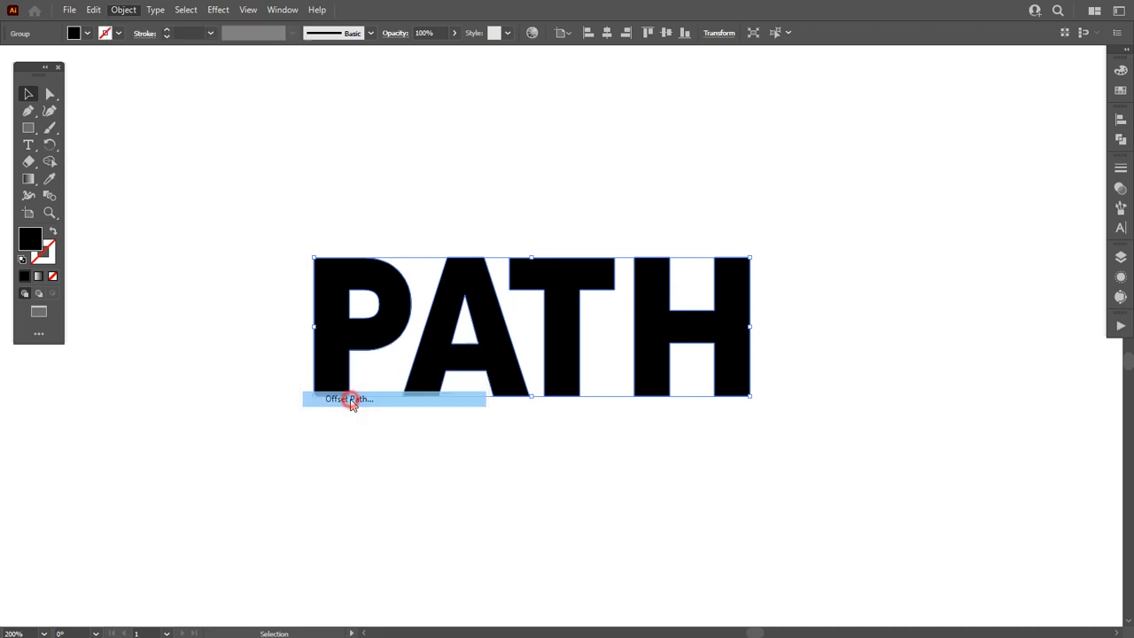
pyautogui.click(347, 399)
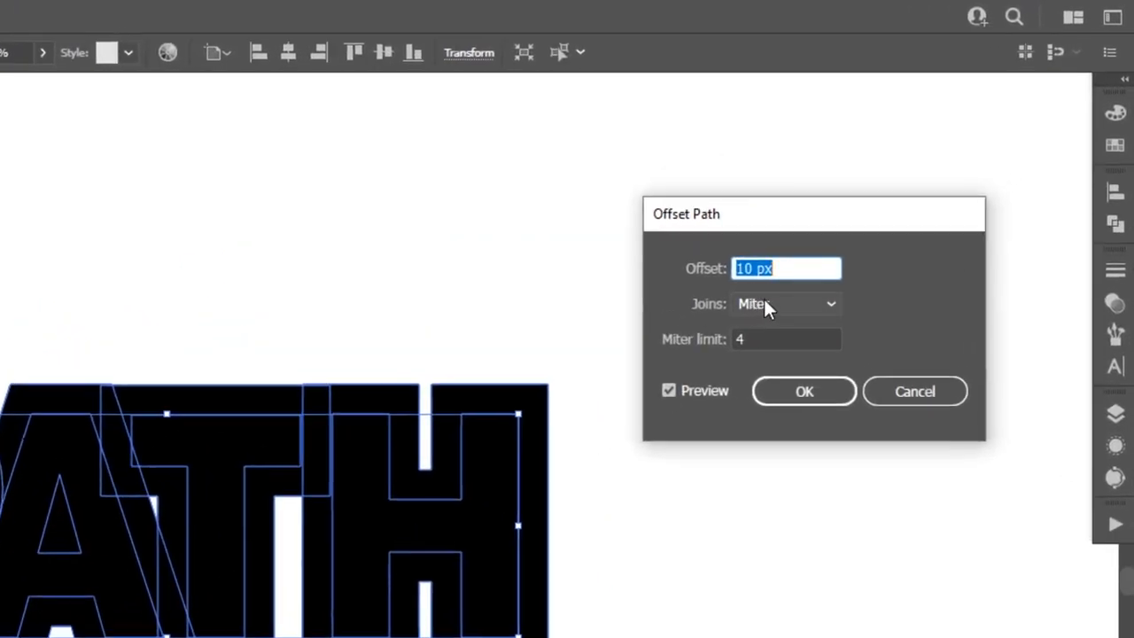
pyautogui.write('15 px')
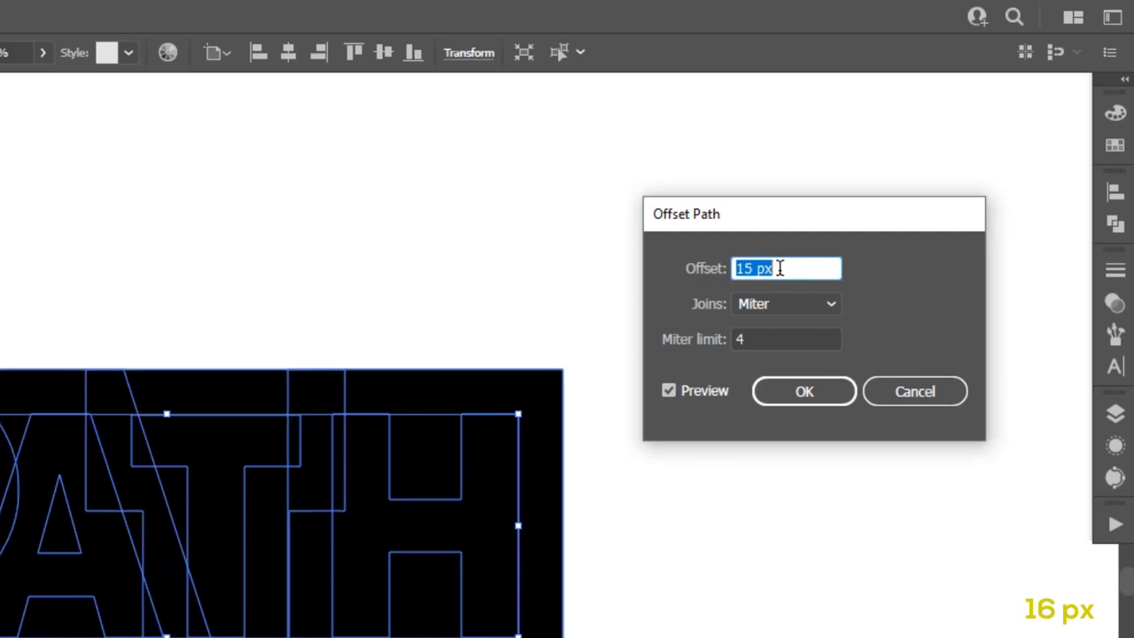
pyautogui.write('16')
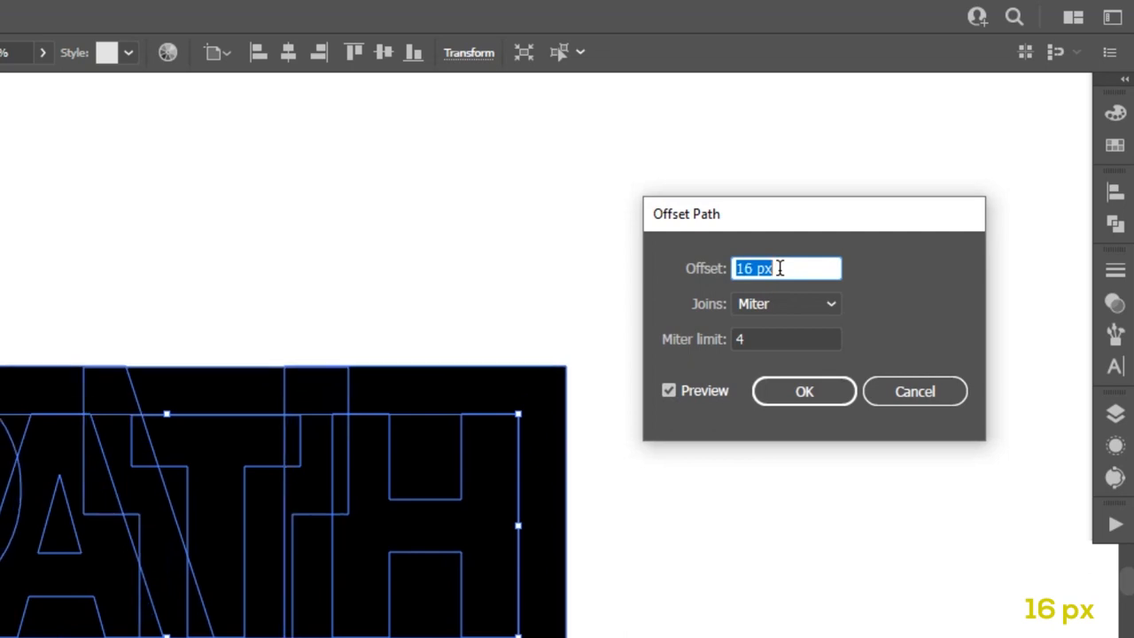
pyautogui.click(804, 392)
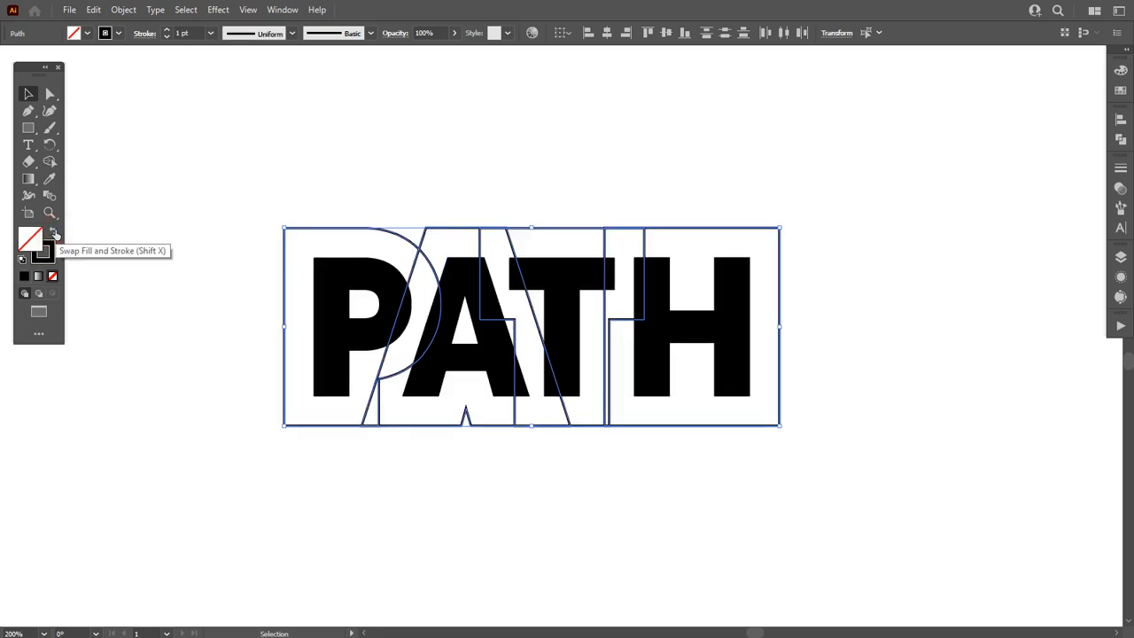
pyautogui.moveTo(964, 213)
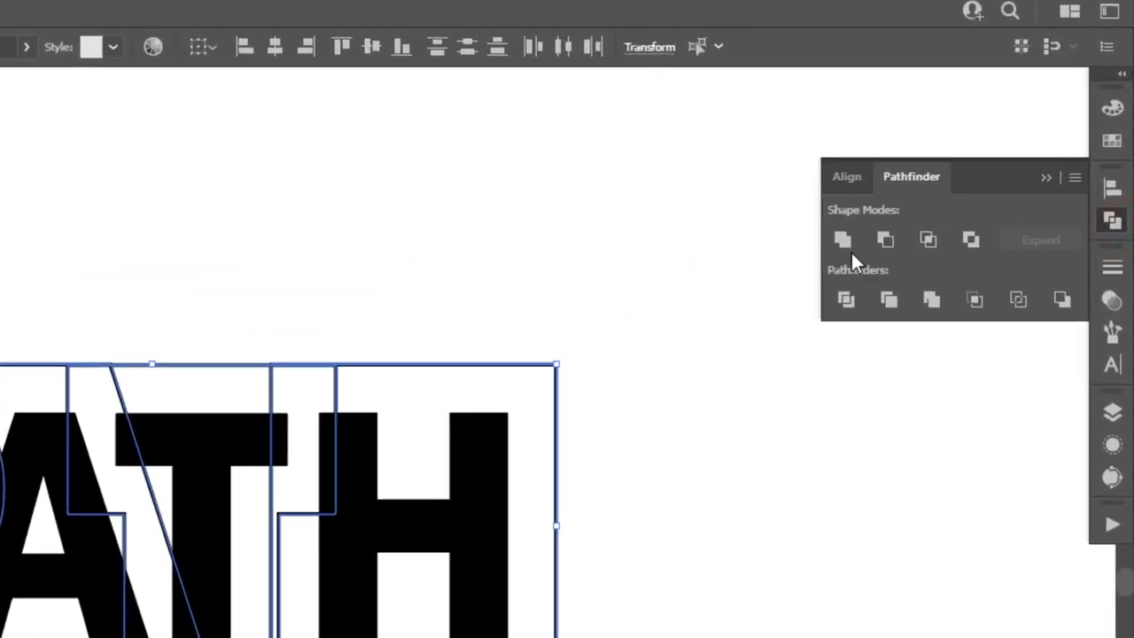
# Unite the offset shapes and fuse inner regions into one frame around PATH
pyautogui.click(844, 239)
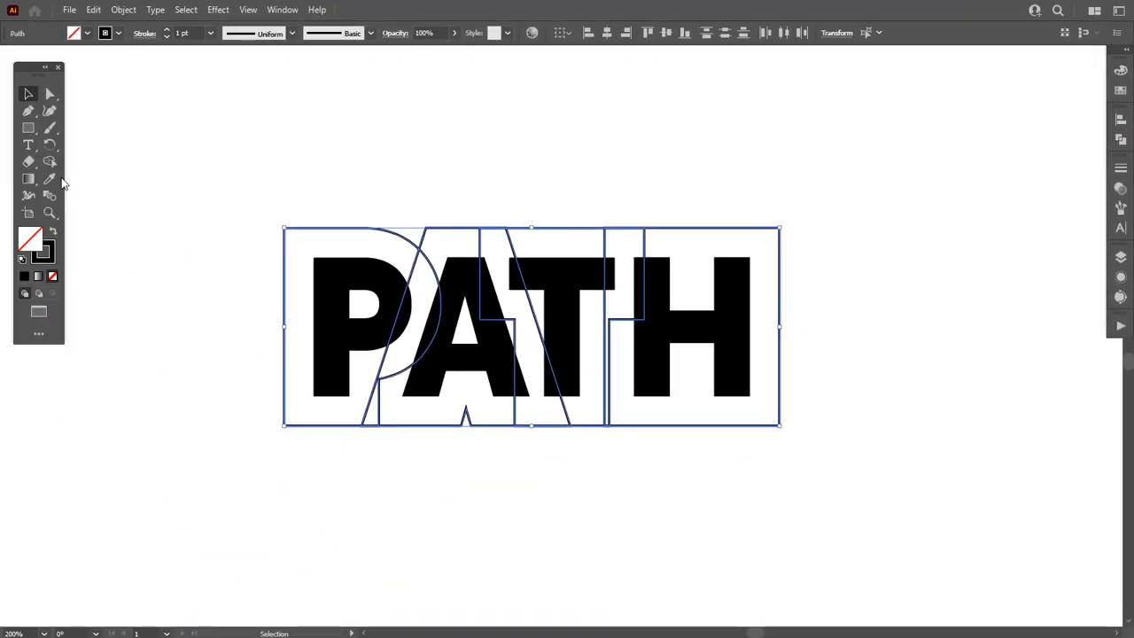
pyautogui.click(50, 161)
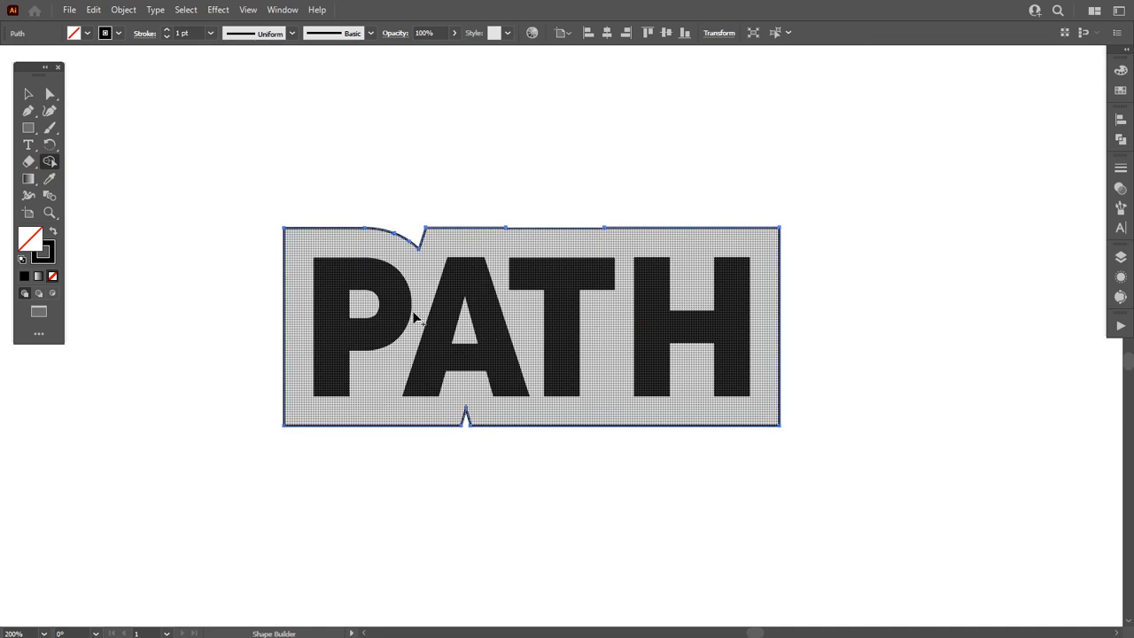
pyautogui.click(28, 94)
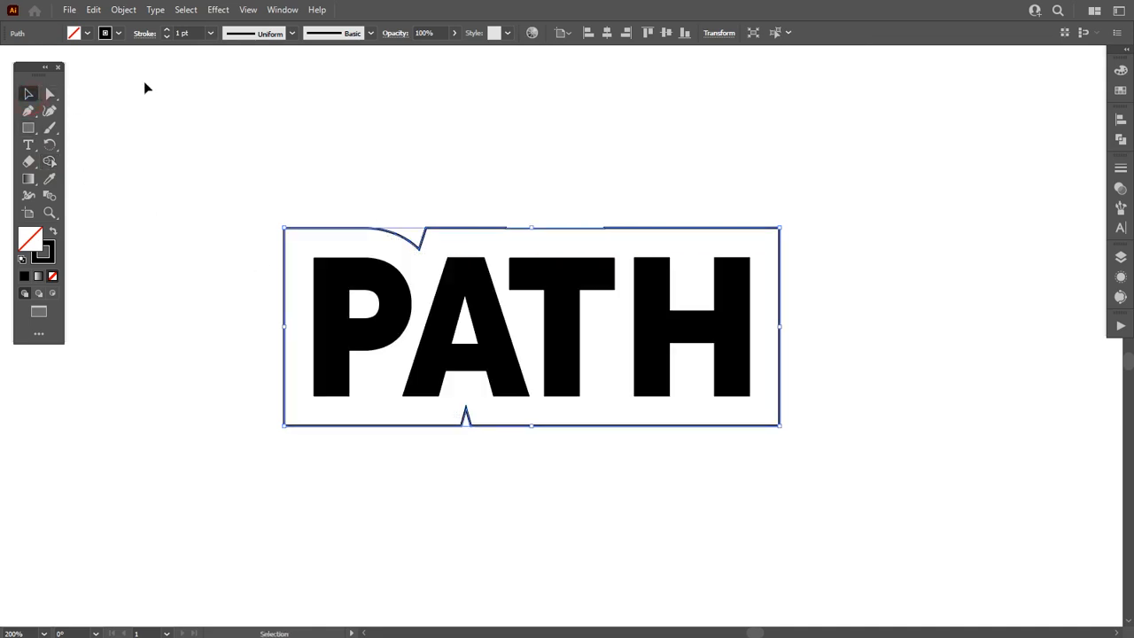
# Give the merged frame an 8 pt black stroke with no fill
pyautogui.click(166, 32)
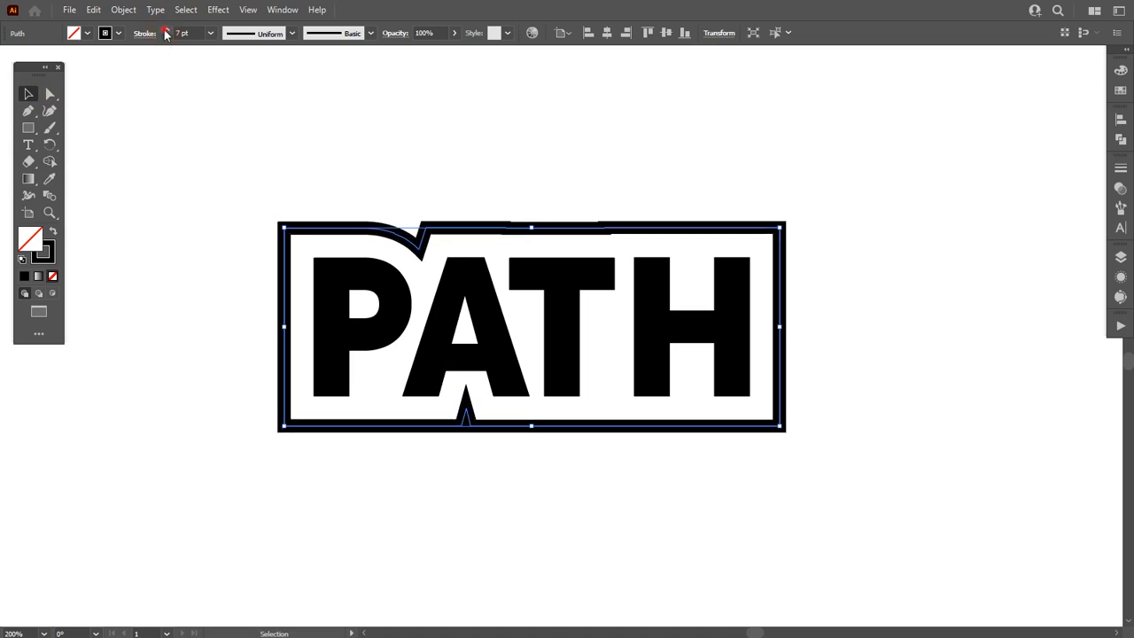
pyautogui.click(166, 28)
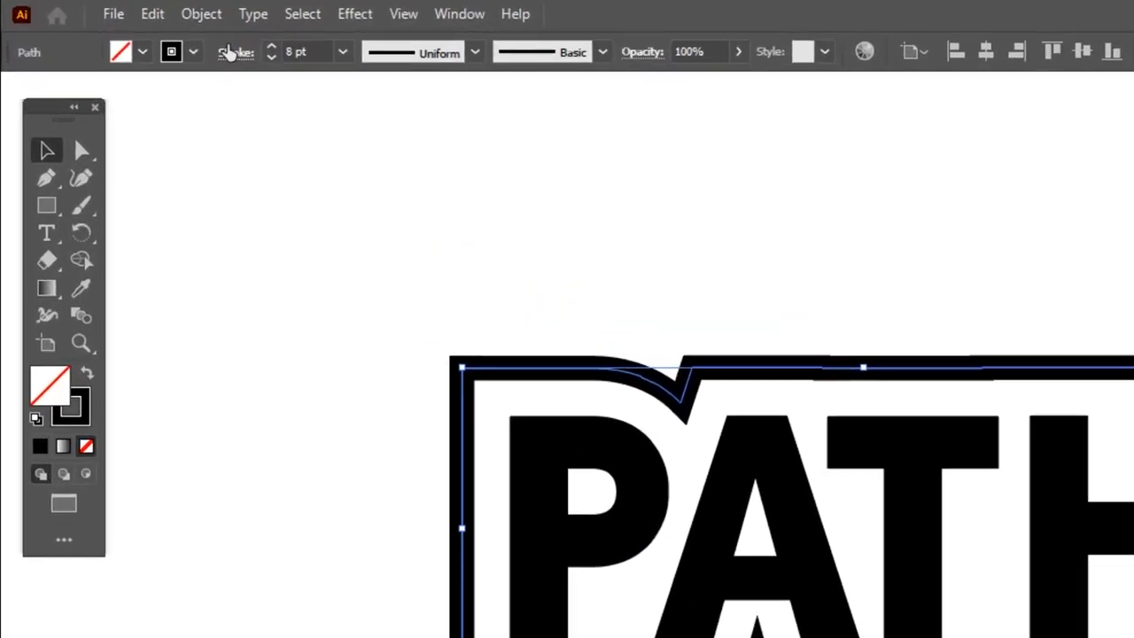
pyautogui.click(235, 51)
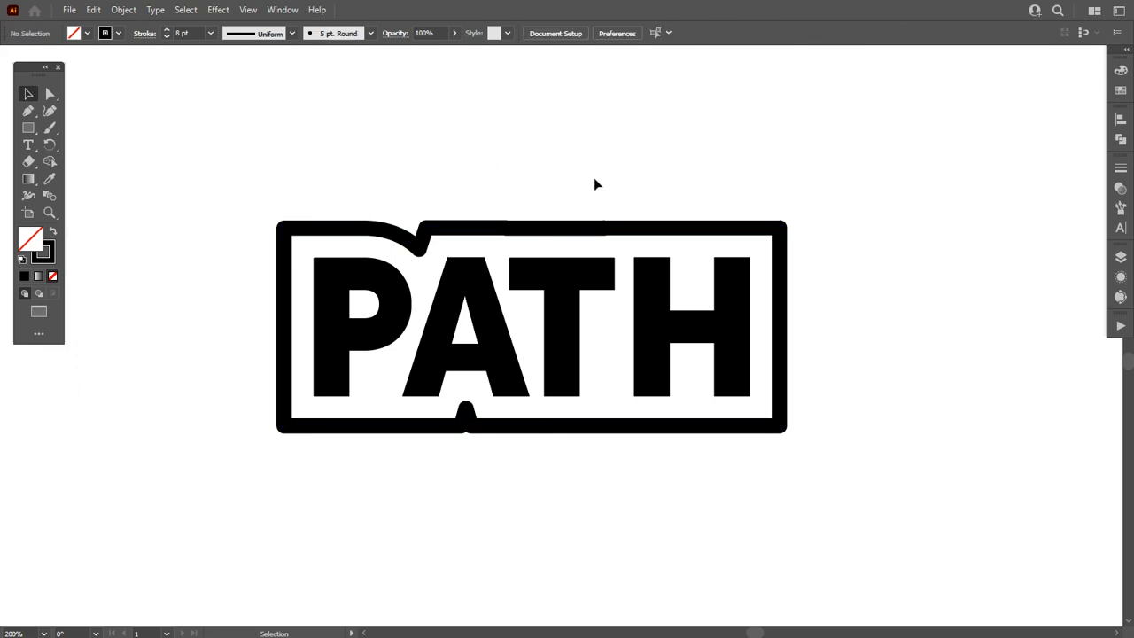
pyautogui.moveTo(793, 190)
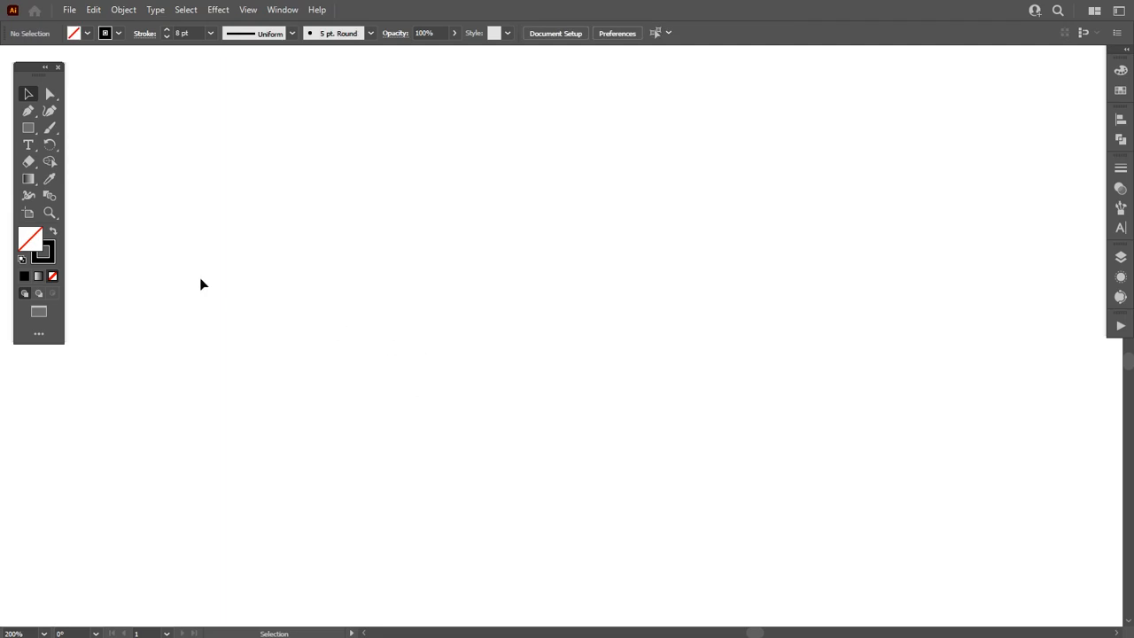
# Expand the AB text into outlines and ungroup the letters into separate shapes
pyautogui.click(28, 146)
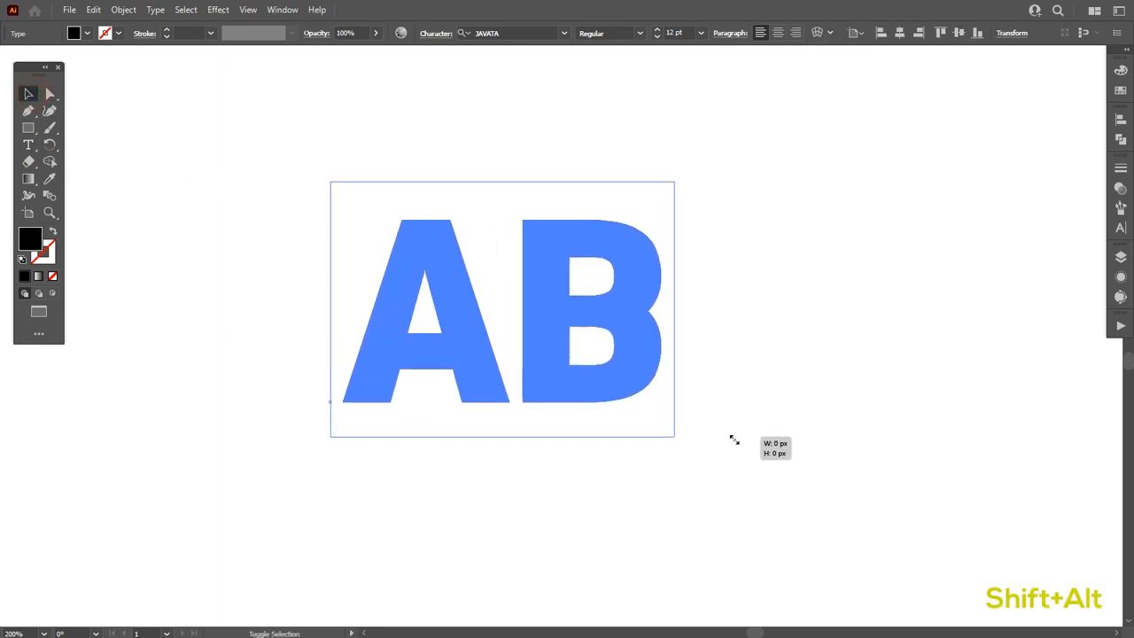
pyautogui.click(124, 11)
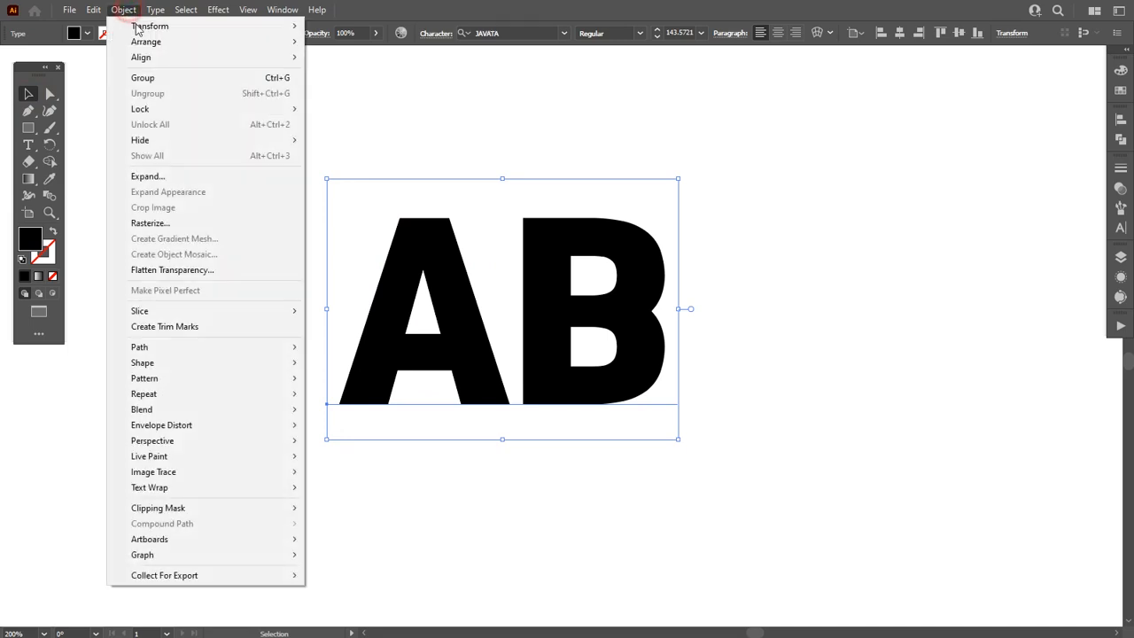
pyautogui.click(149, 175)
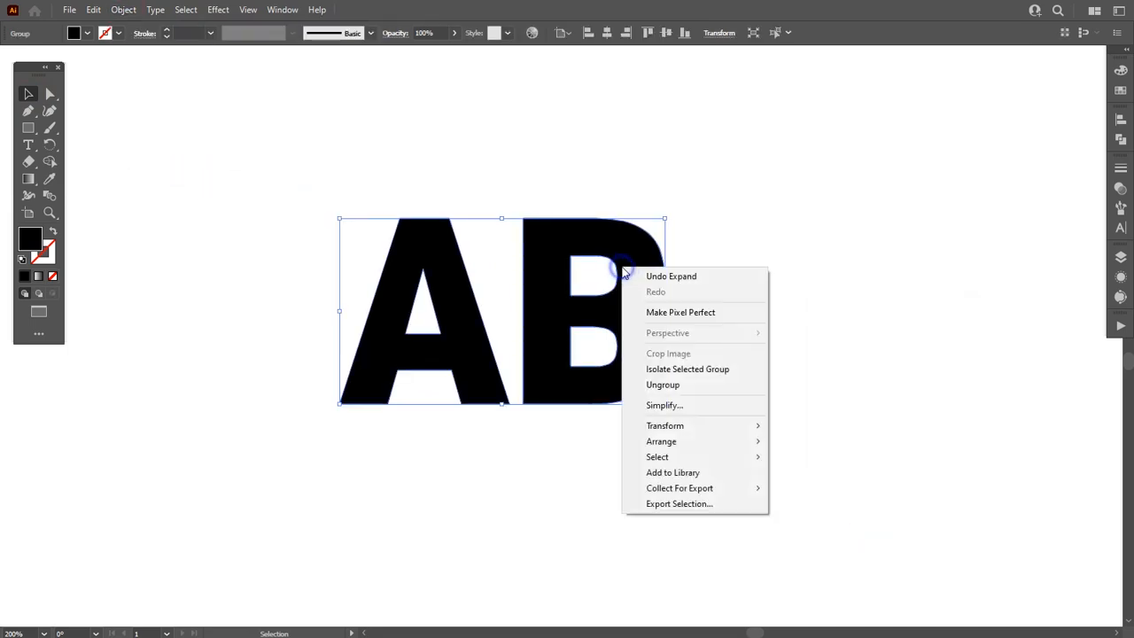
pyautogui.click(663, 383)
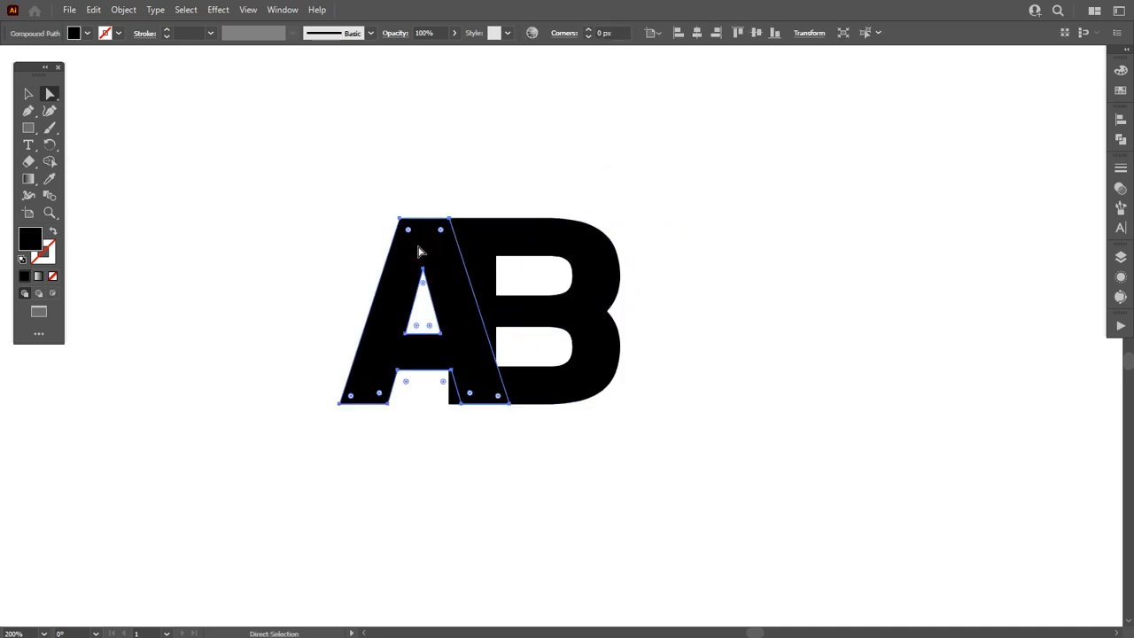
# Apply an 18 px Offset Path to the A so it overlaps the B
pyautogui.click(124, 10)
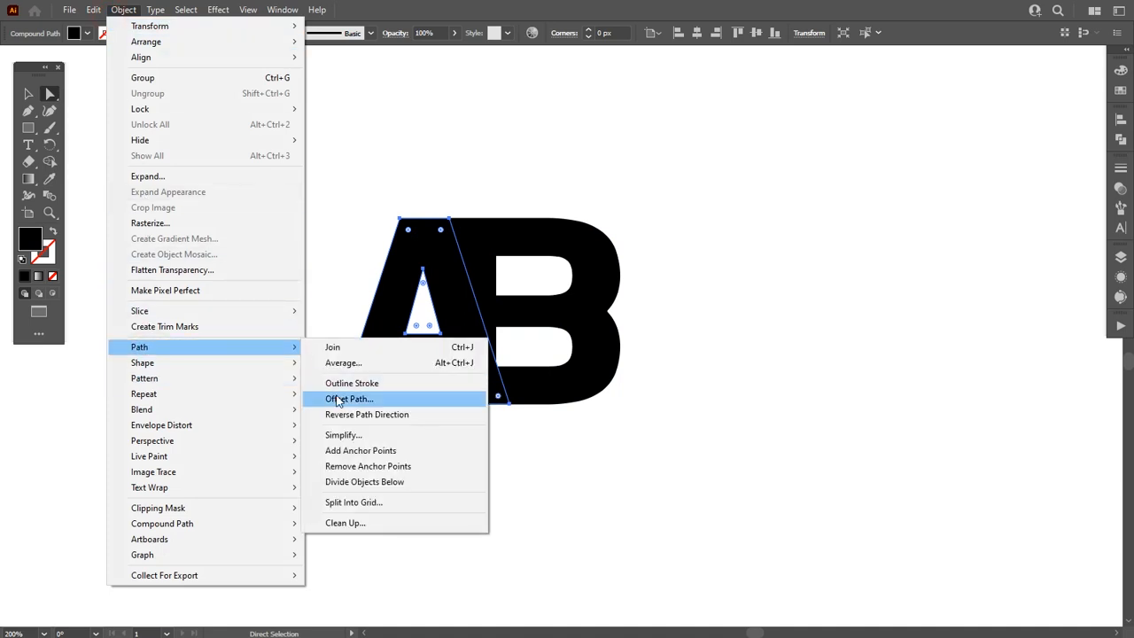
pyautogui.click(349, 397)
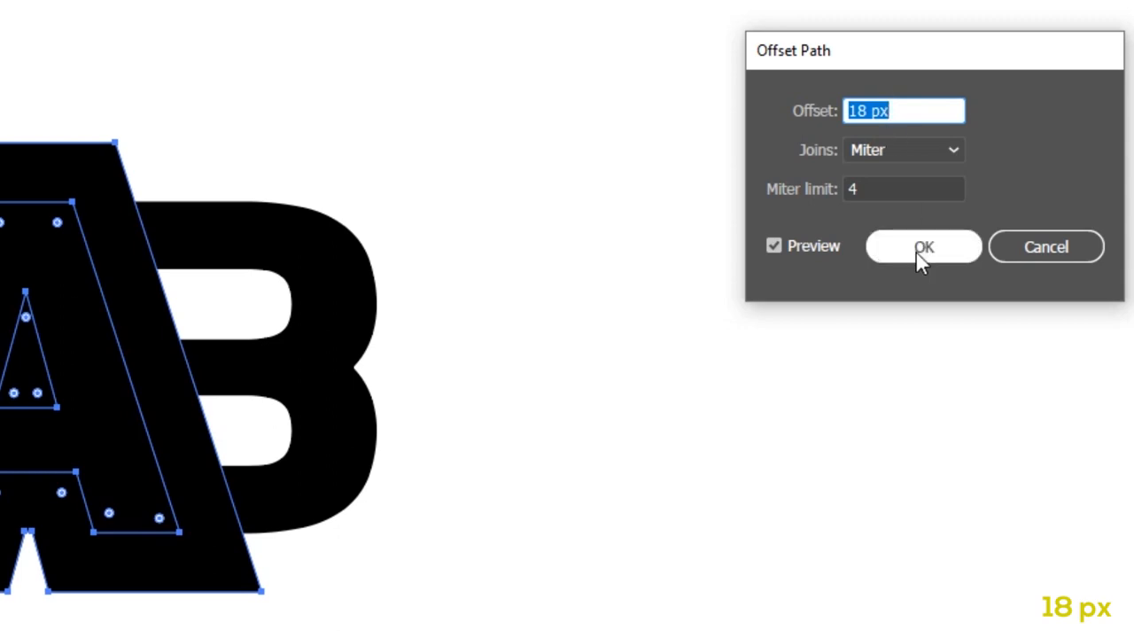
pyautogui.click(925, 246)
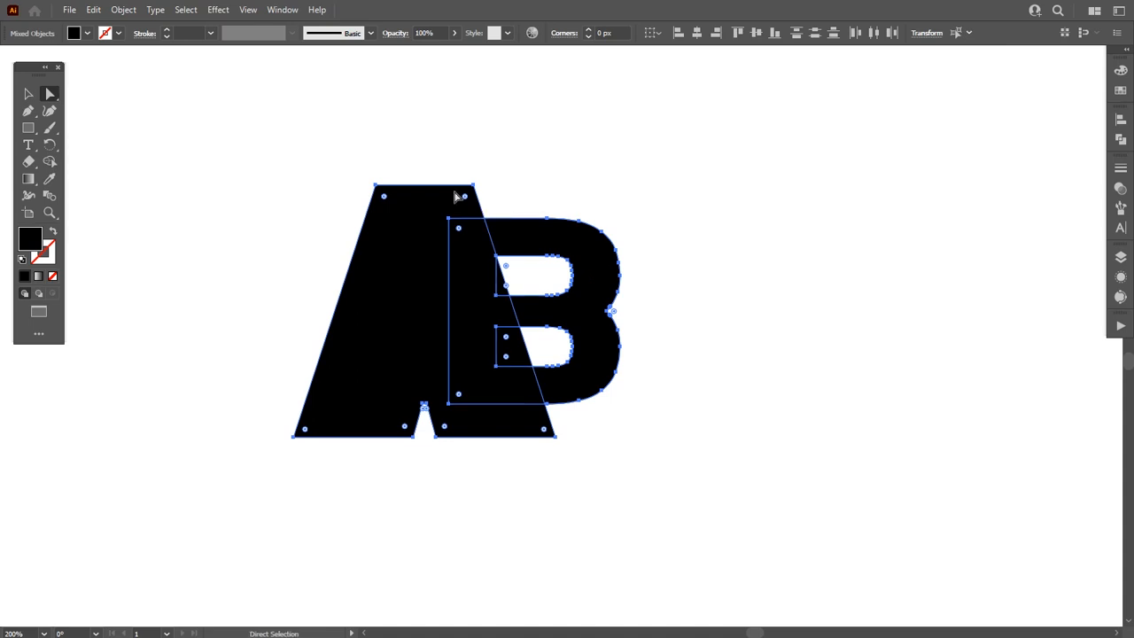
pyautogui.moveTo(115, 223)
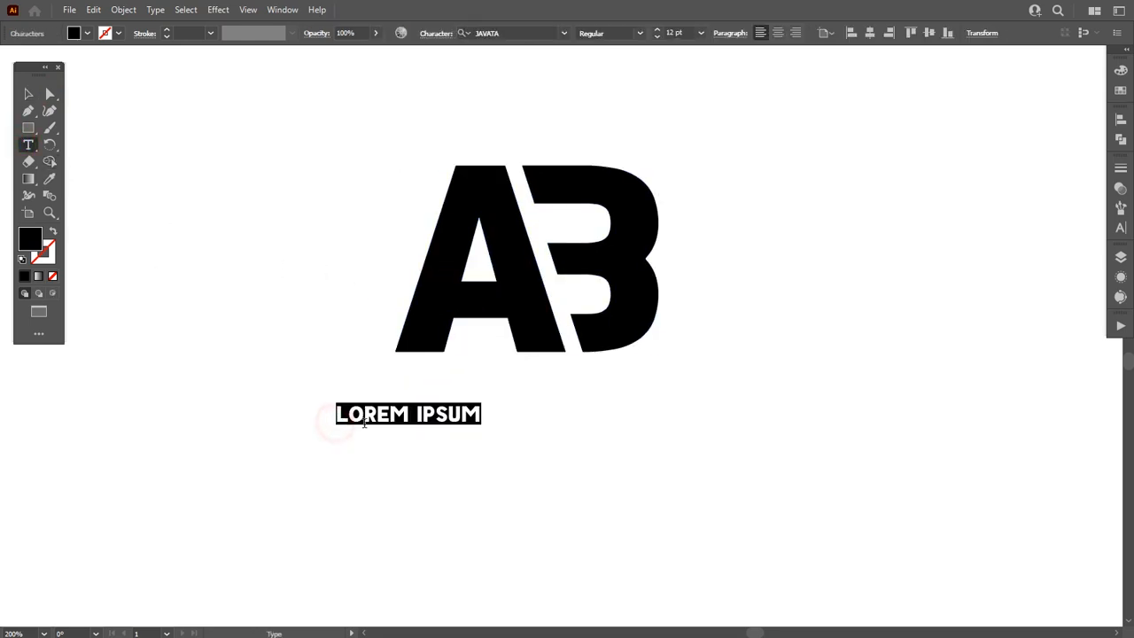
# Replace the LOREM IPSUM caption with YOUR NAME beneath the monogram
pyautogui.write('YOUR BNA')
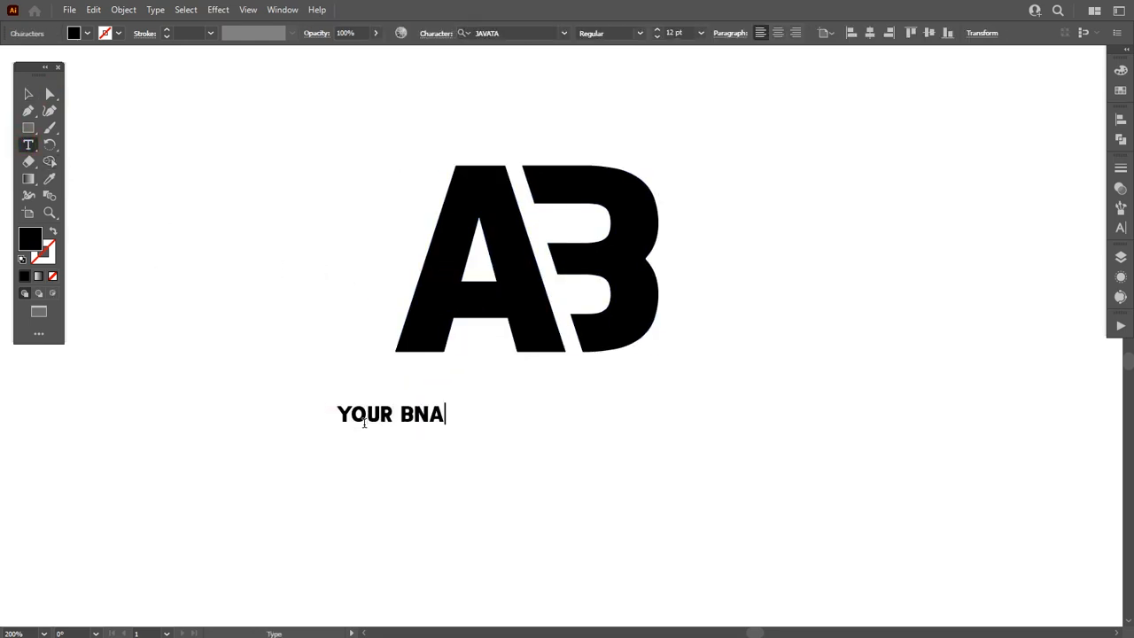
pyautogui.write('NAM')
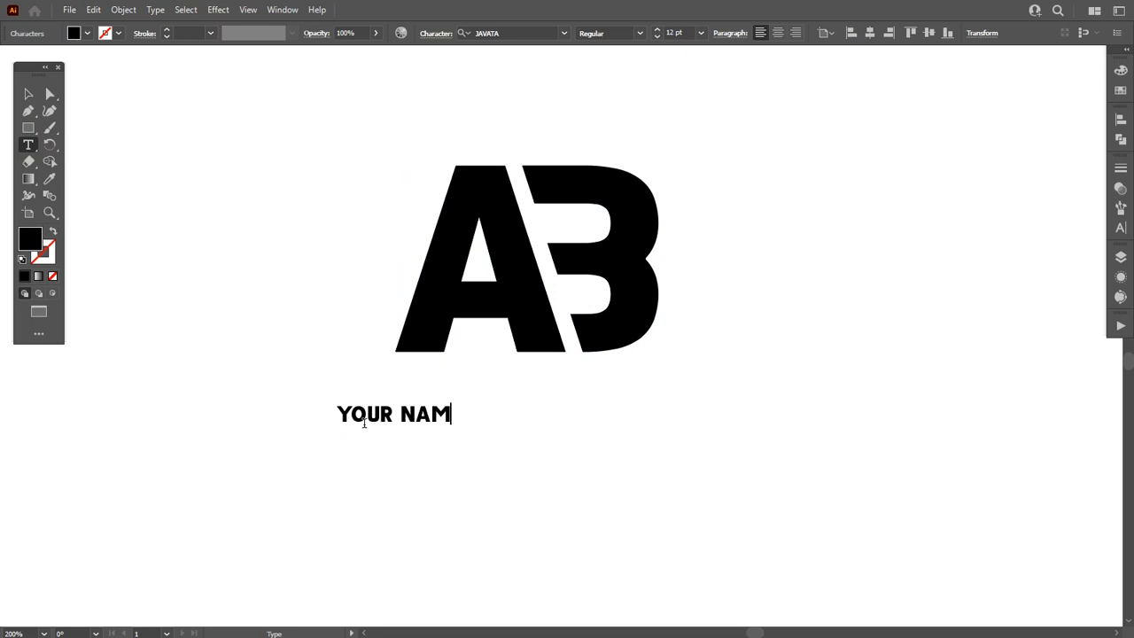
pyautogui.click(29, 95)
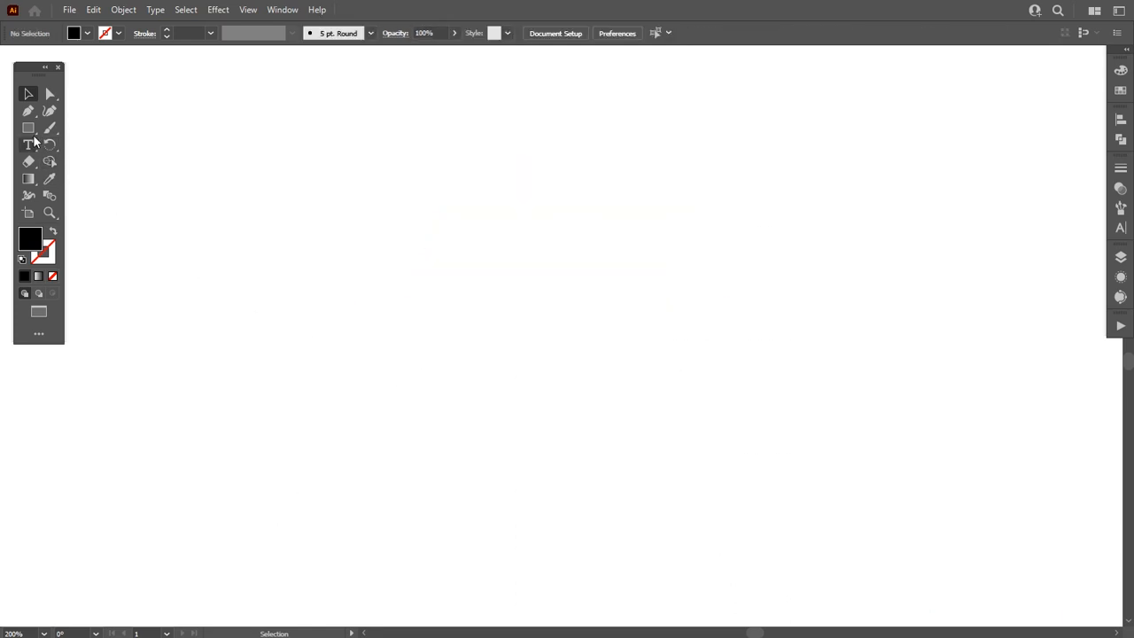
# Draw a black circle with the Ellipse tool and add a 70 px offset circle around it
pyautogui.click(29, 128)
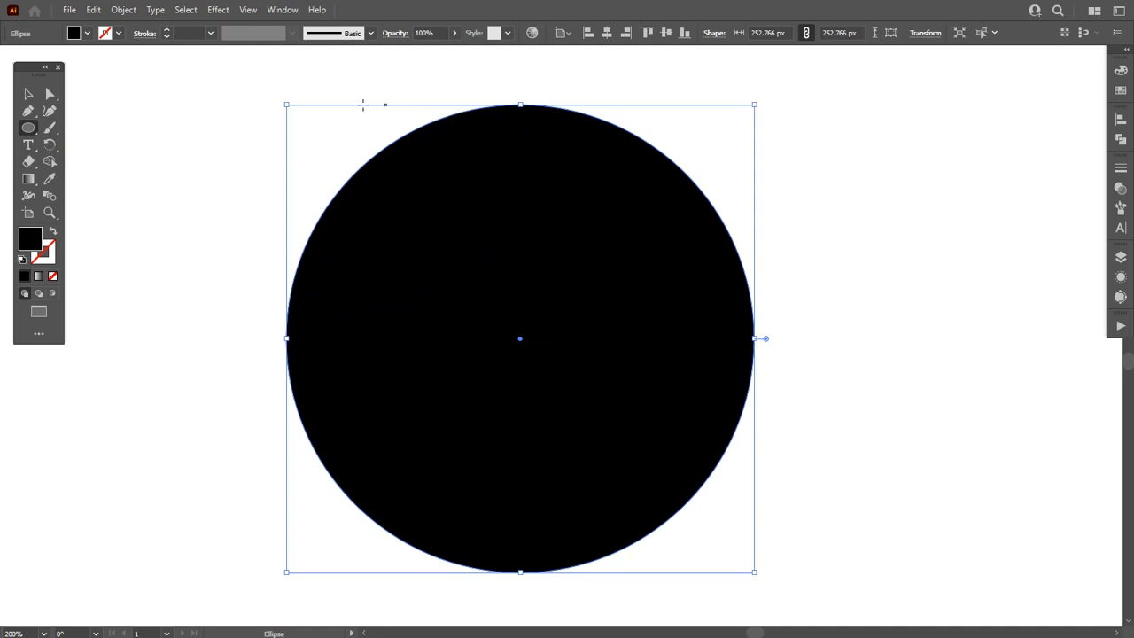
pyautogui.click(28, 94)
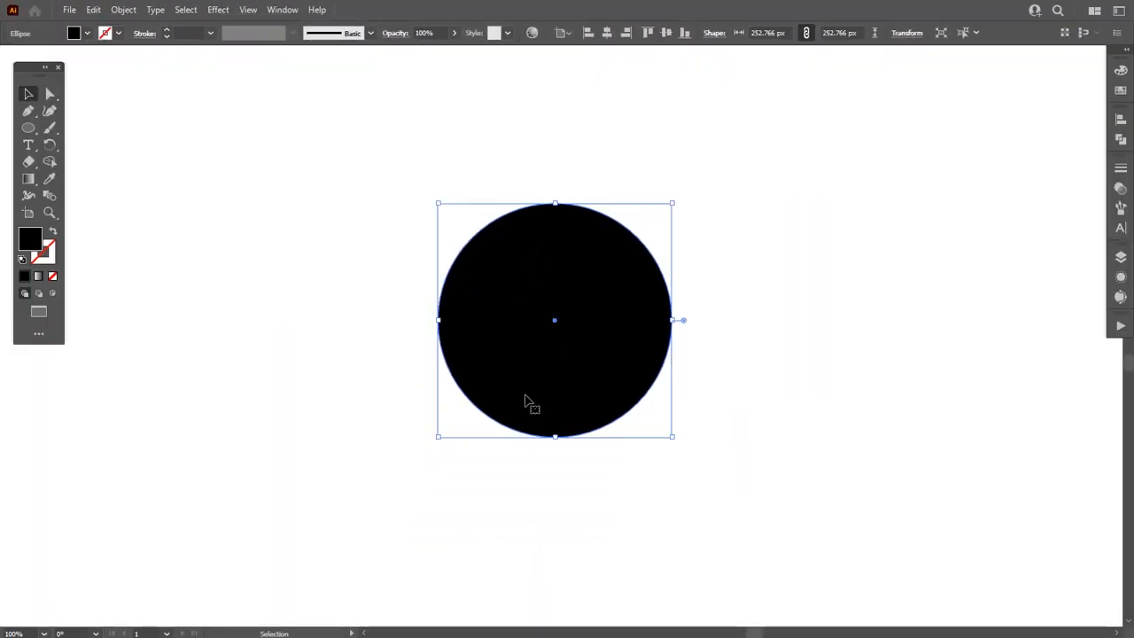
pyautogui.moveTo(124, 10)
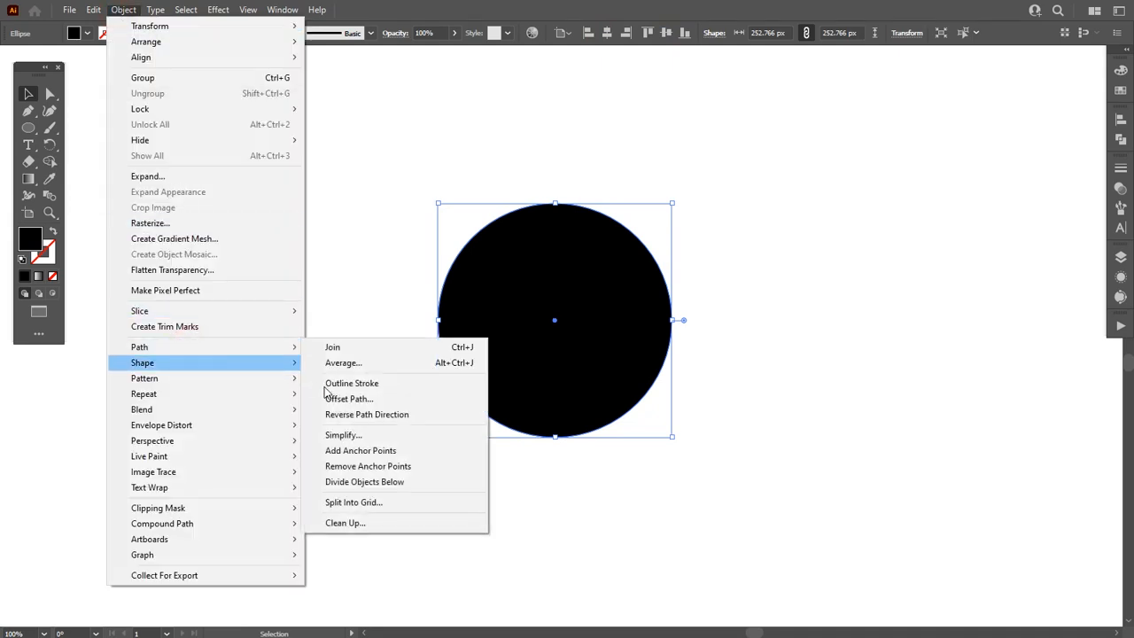
pyautogui.click(349, 399)
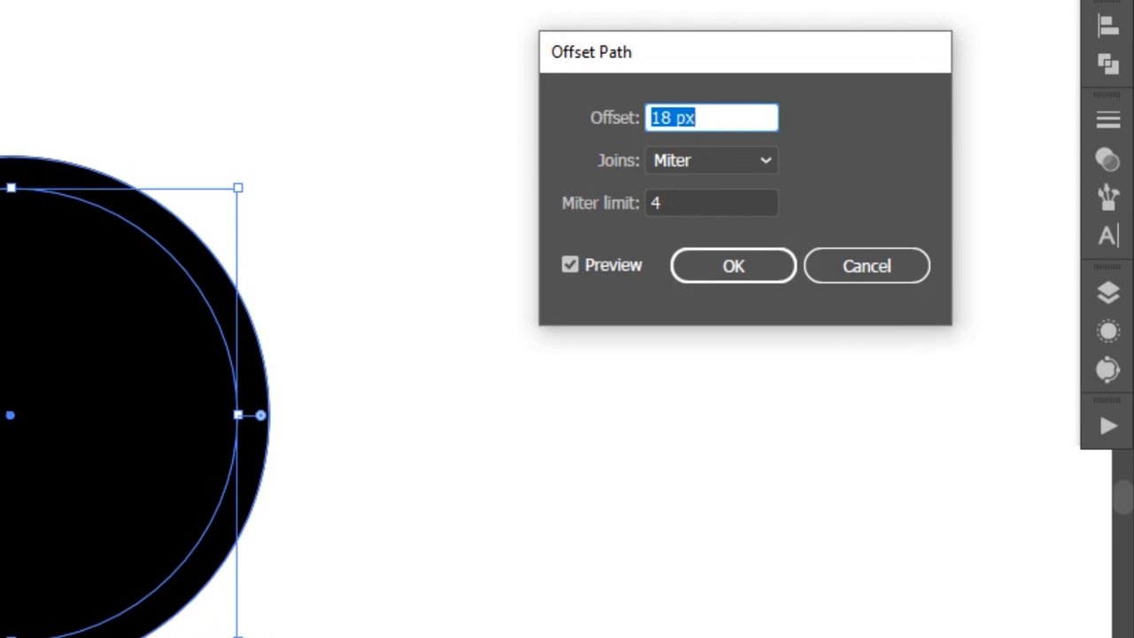
pyautogui.write('70')
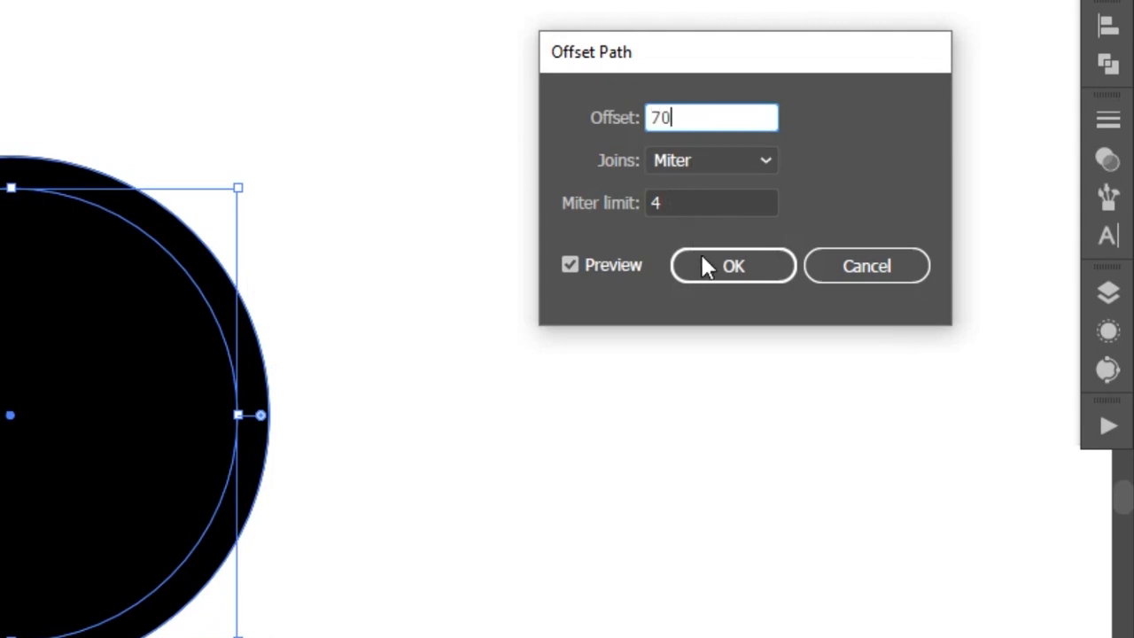
pyautogui.click(733, 266)
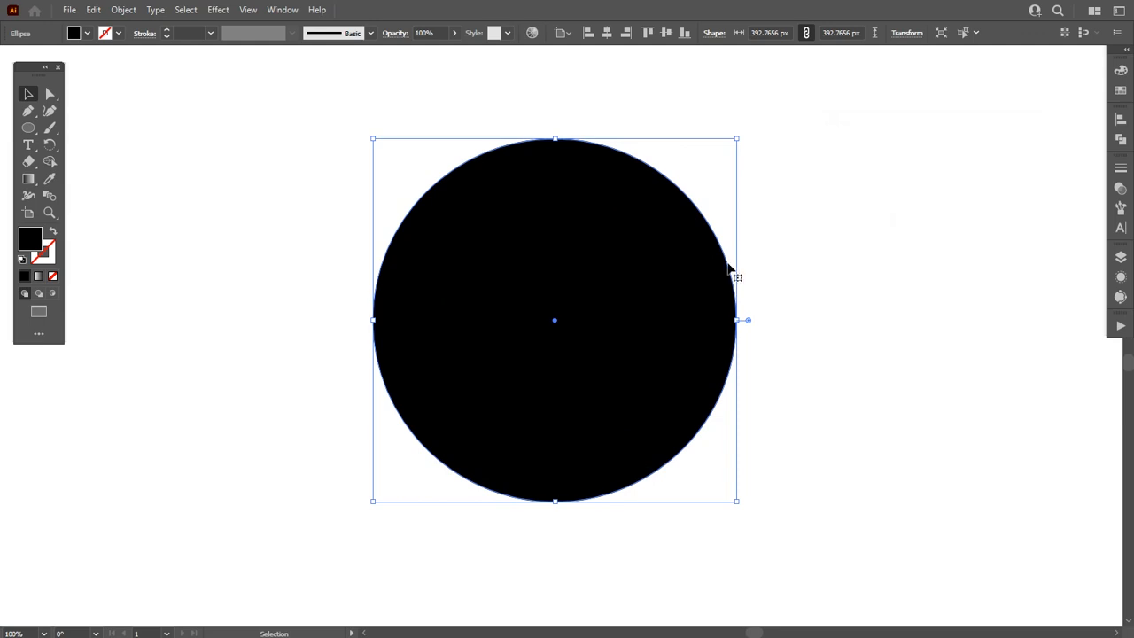
pyautogui.click(51, 230)
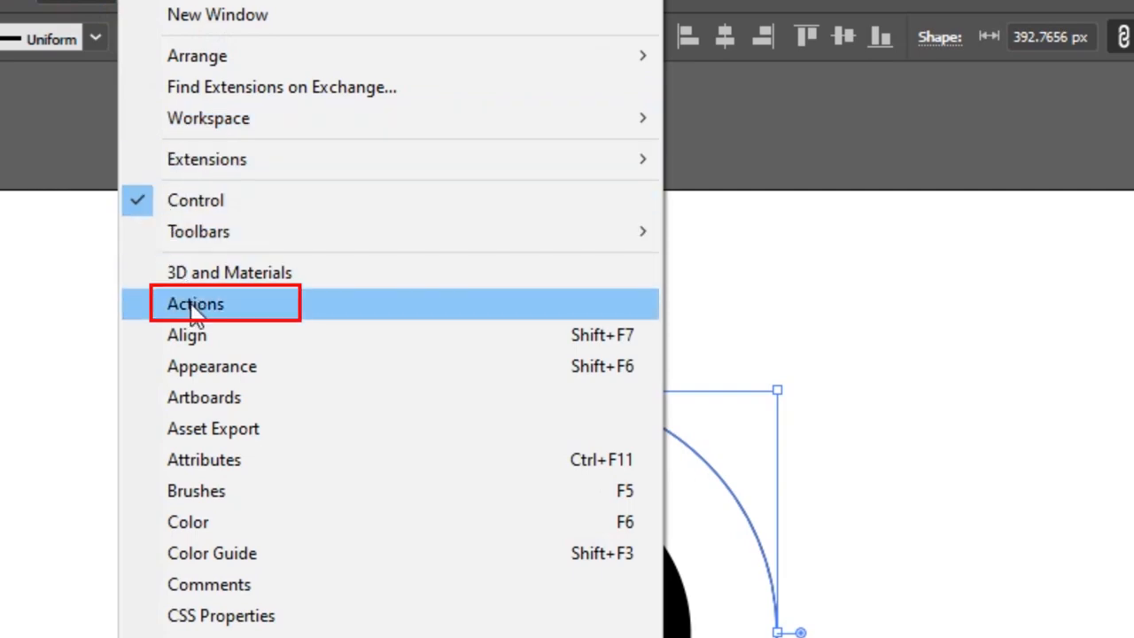
# Clear all existing actions from the Actions panel
pyautogui.click(195, 304)
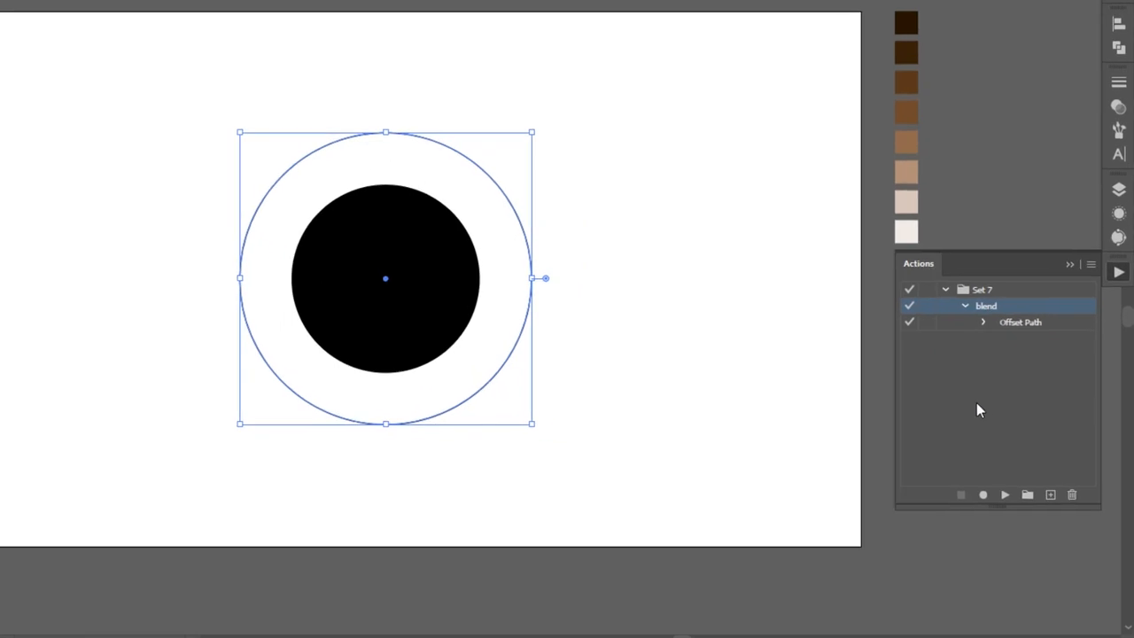
pyautogui.click(1092, 262)
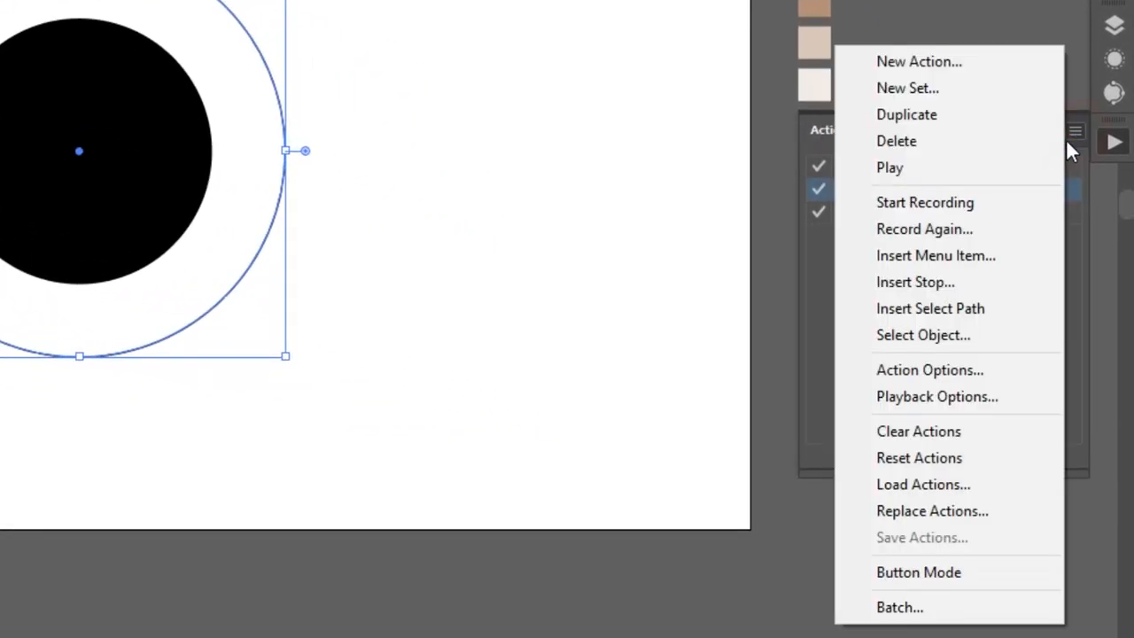
pyautogui.click(919, 432)
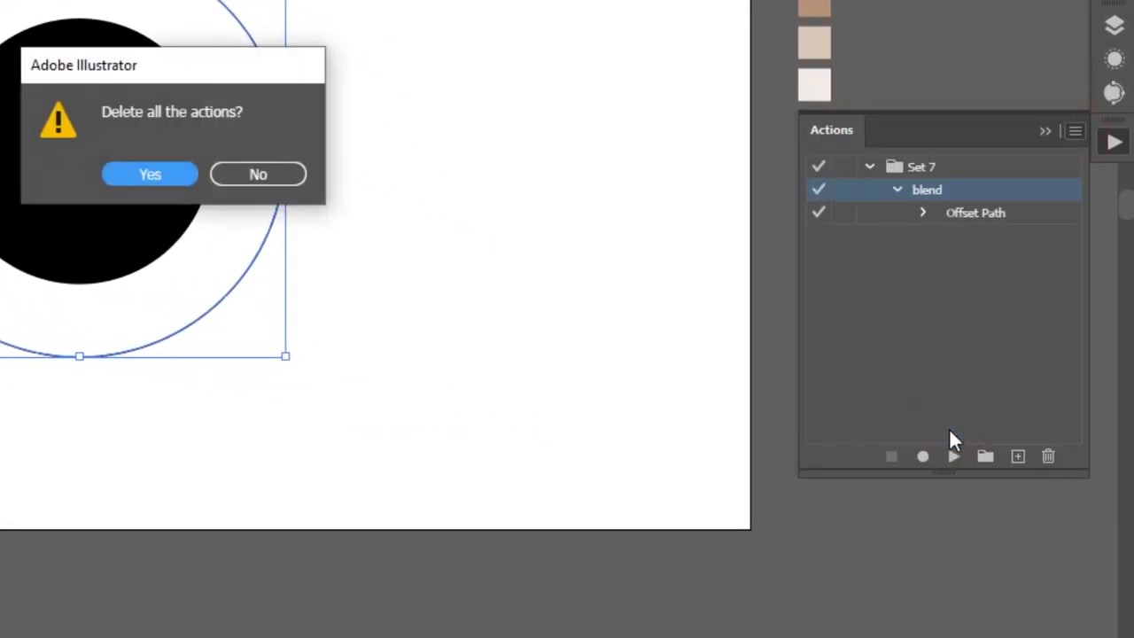
pyautogui.click(149, 173)
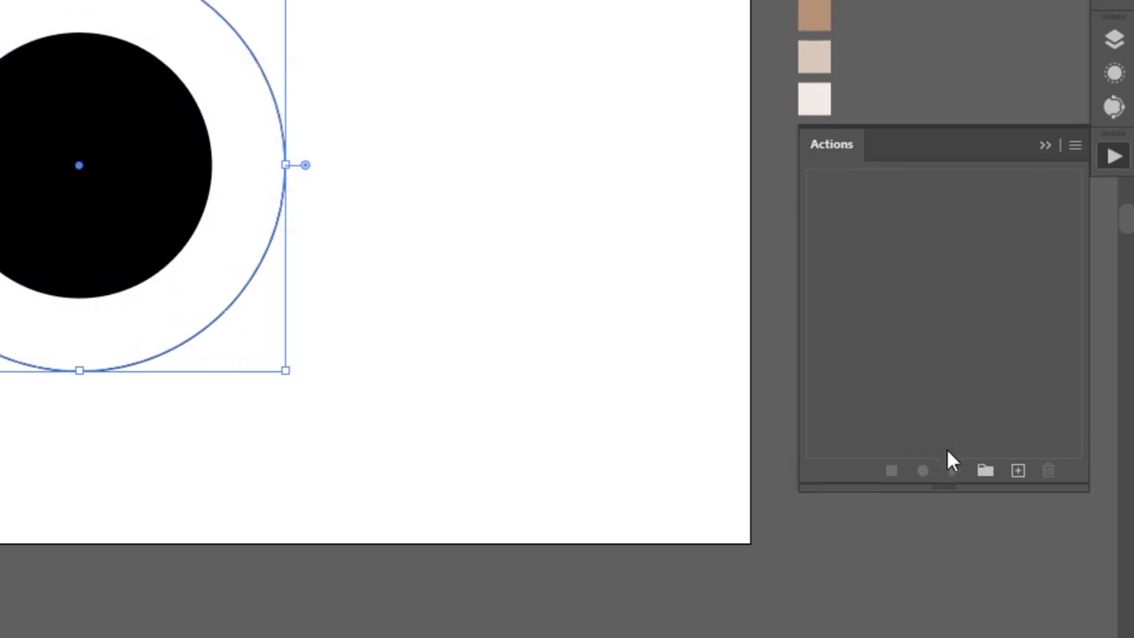
# Create an action set named blend and begin recording Action 1 with an F2 trigger
pyautogui.click(986, 470)
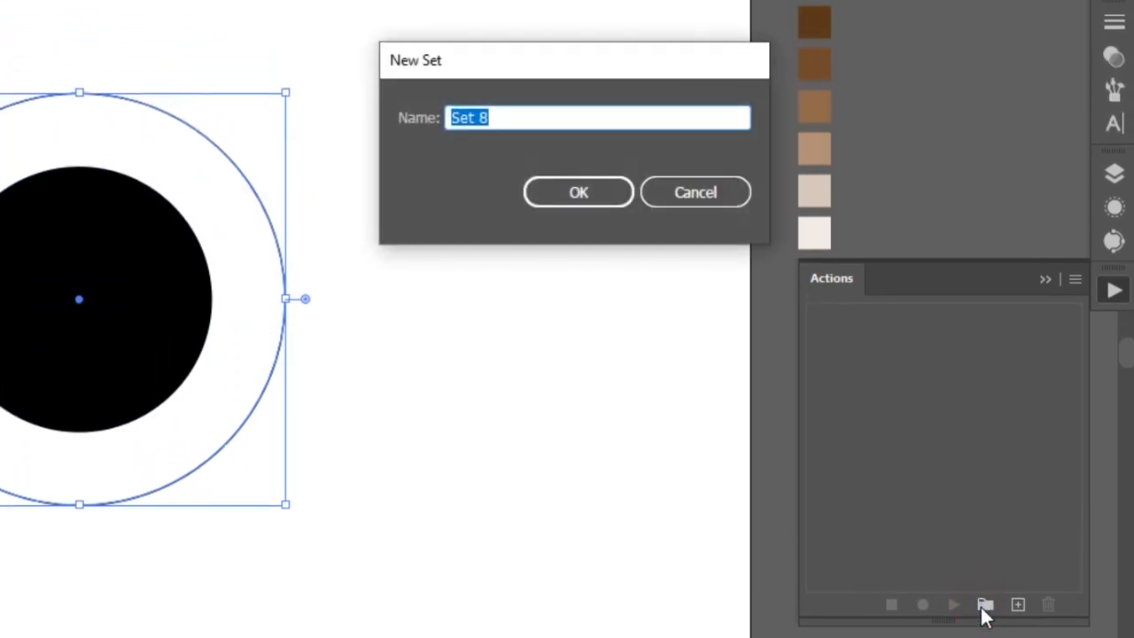
pyautogui.write('blend')
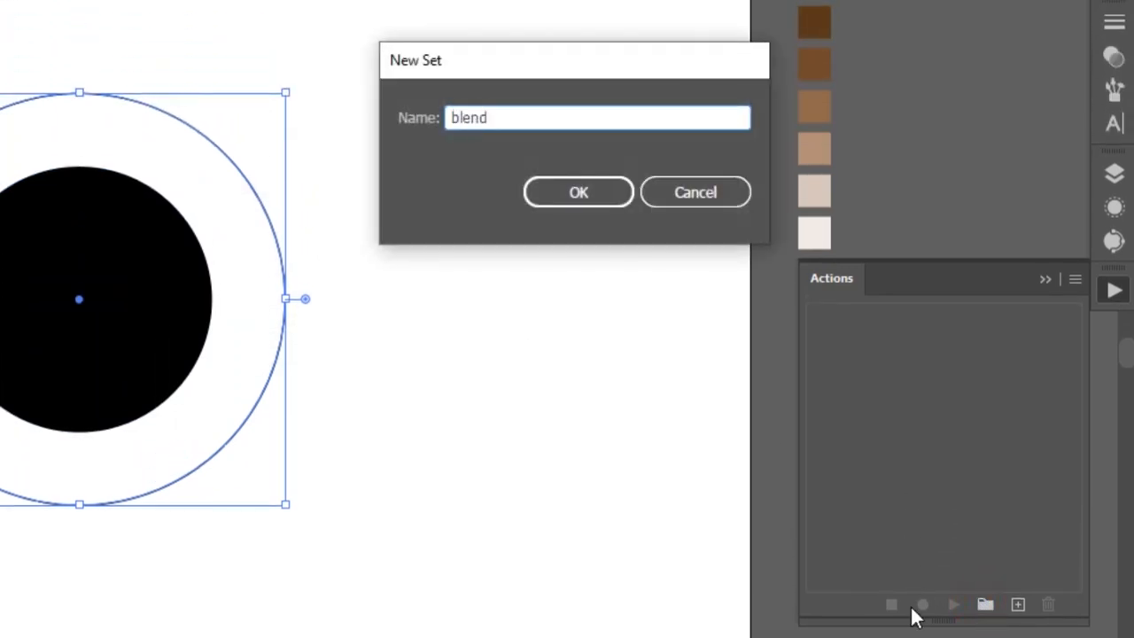
pyautogui.click(578, 191)
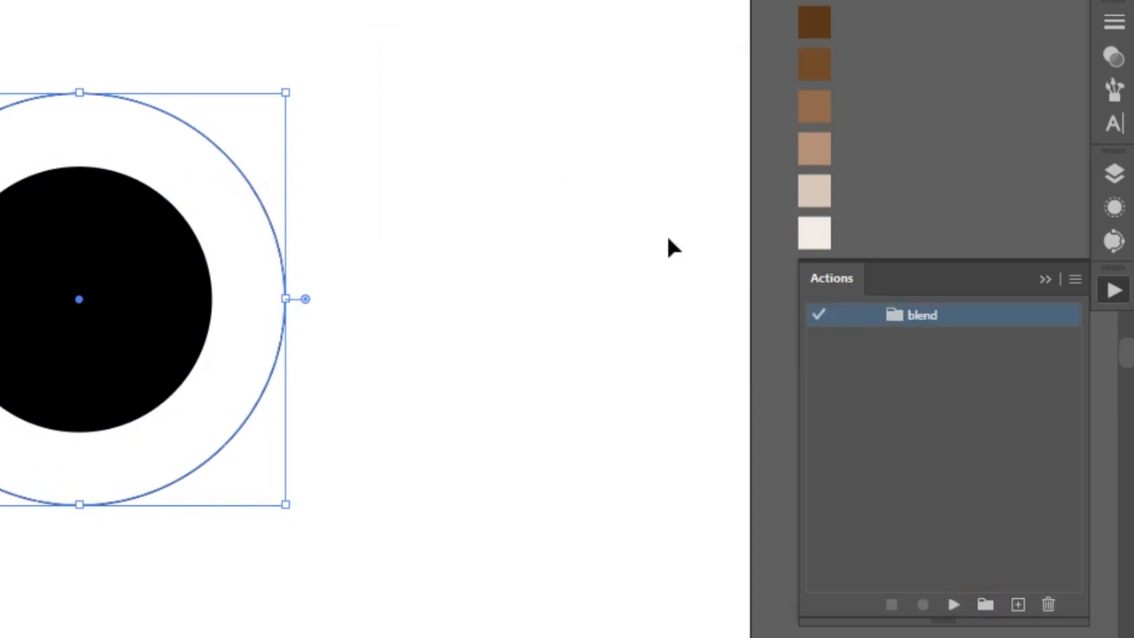
pyautogui.click(1017, 605)
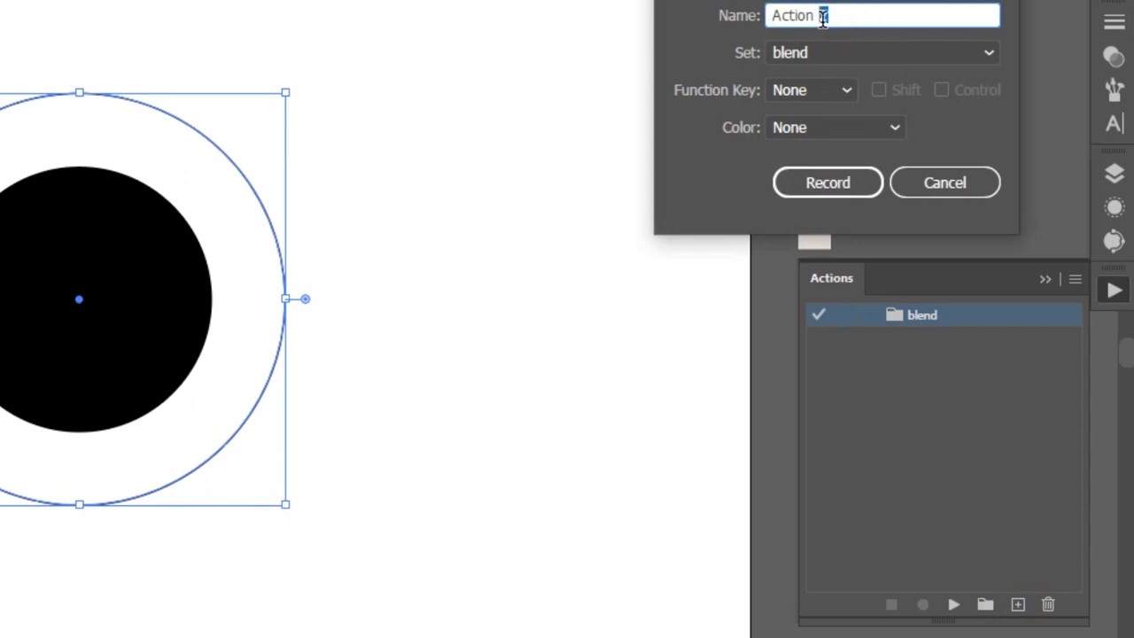
pyautogui.click(809, 88)
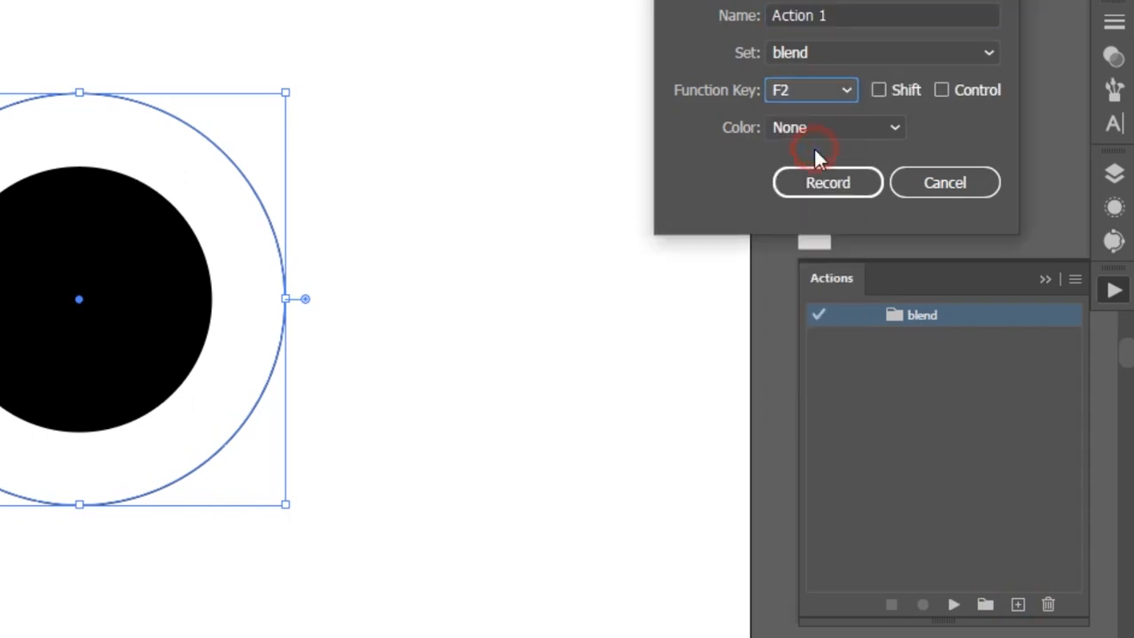
pyautogui.click(826, 183)
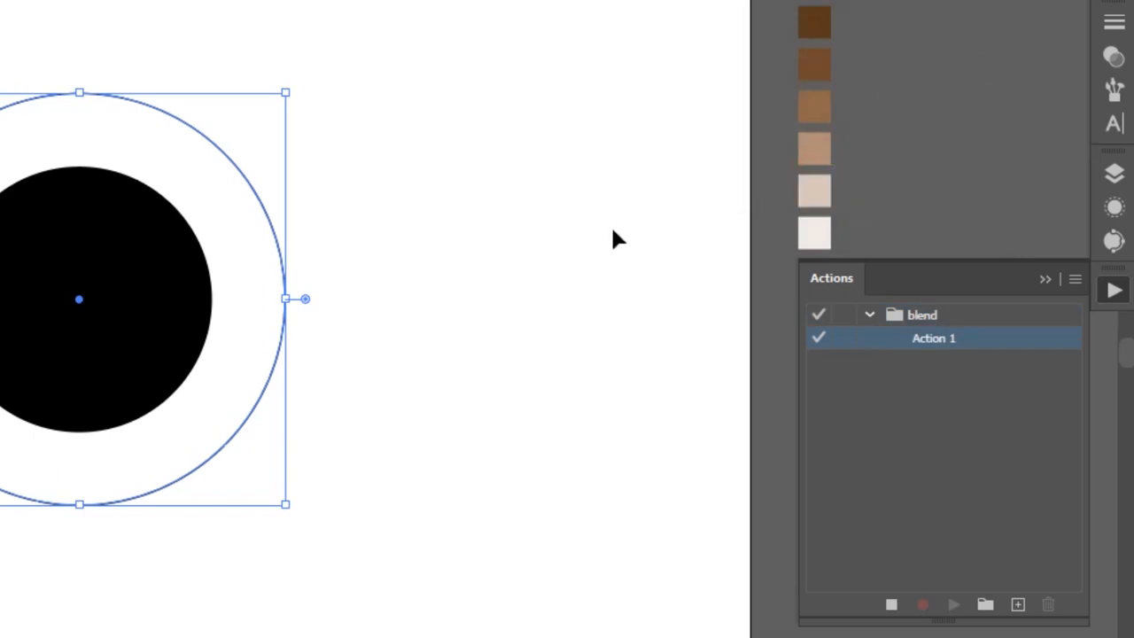
# Record an Offset Path step that adds a larger ring around the circle
pyautogui.click(124, 11)
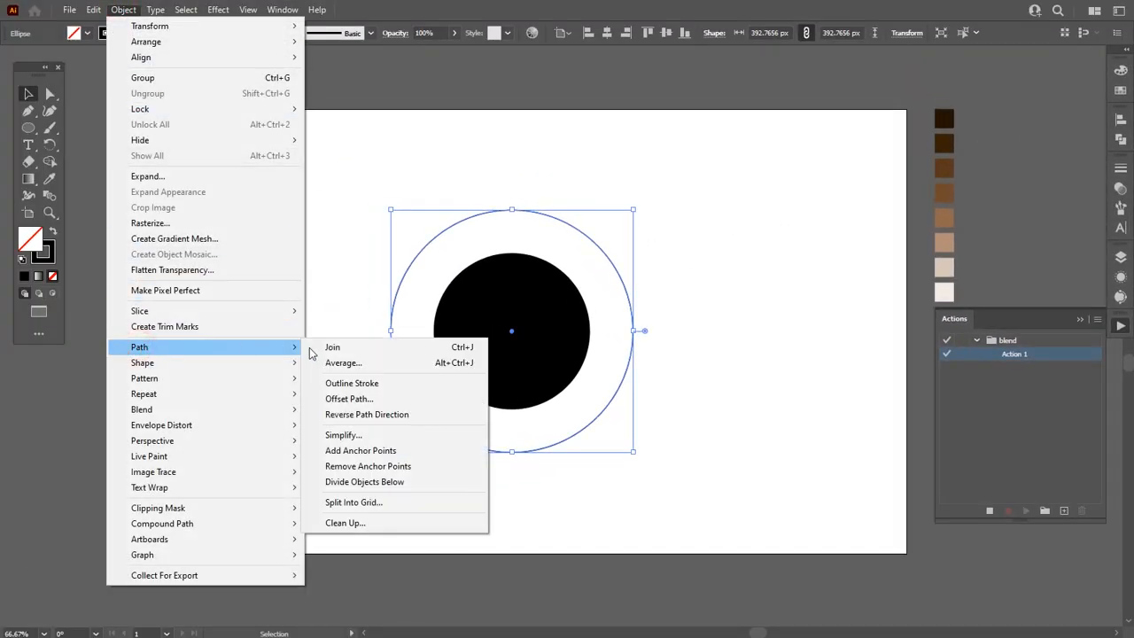
pyautogui.click(349, 398)
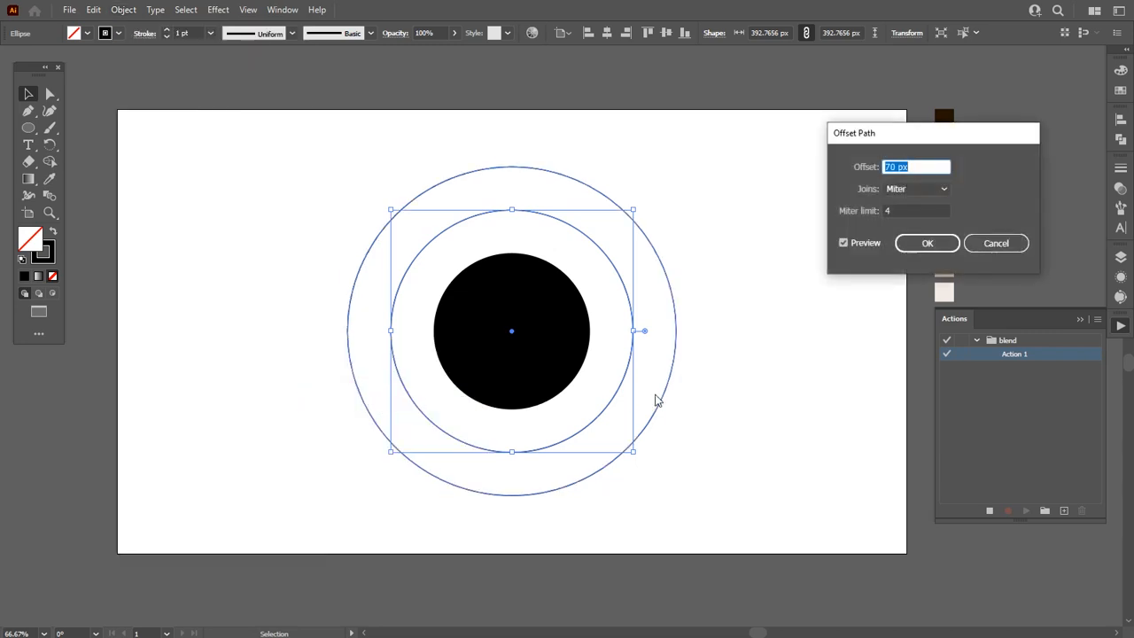
pyautogui.click(927, 242)
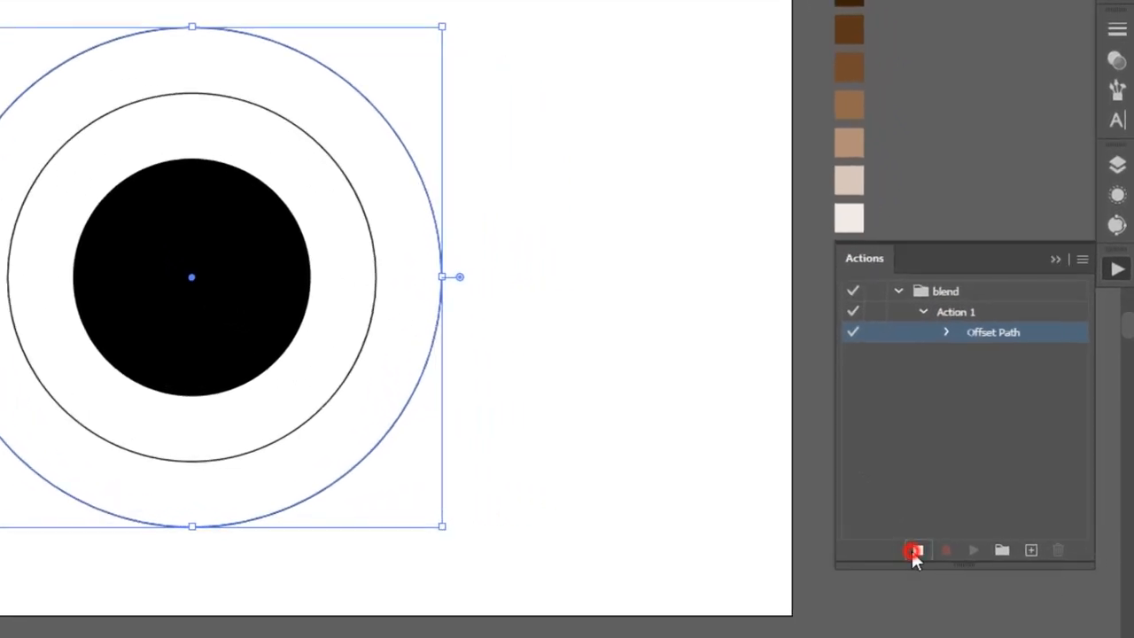
# Stop recording and replay Action 1 to add more concentric rings
pyautogui.click(918, 549)
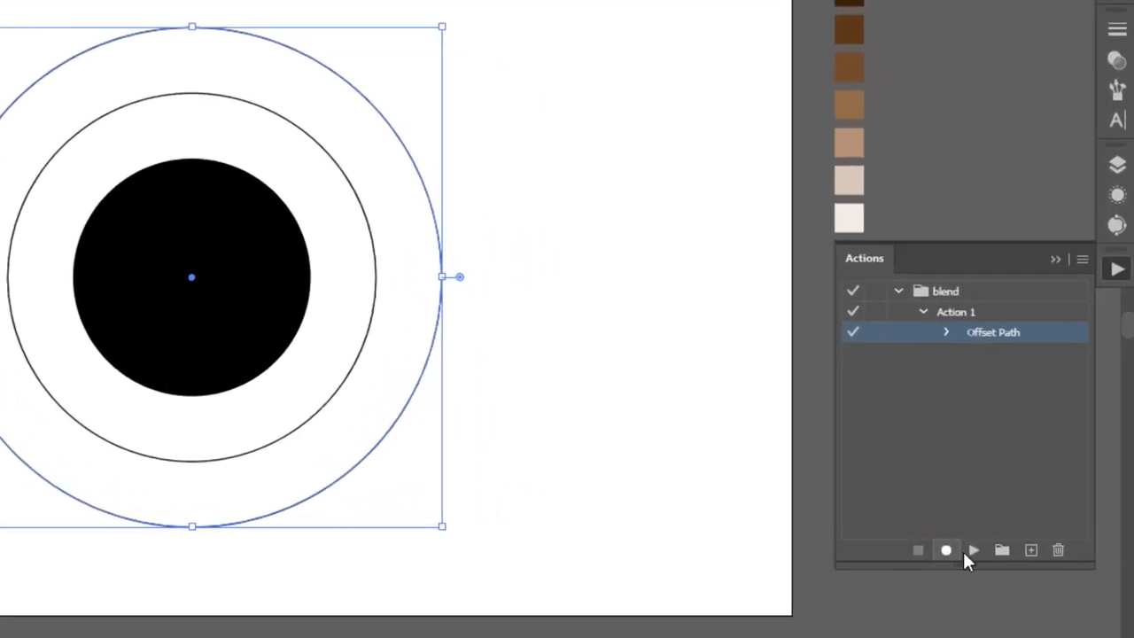
pyautogui.click(975, 550)
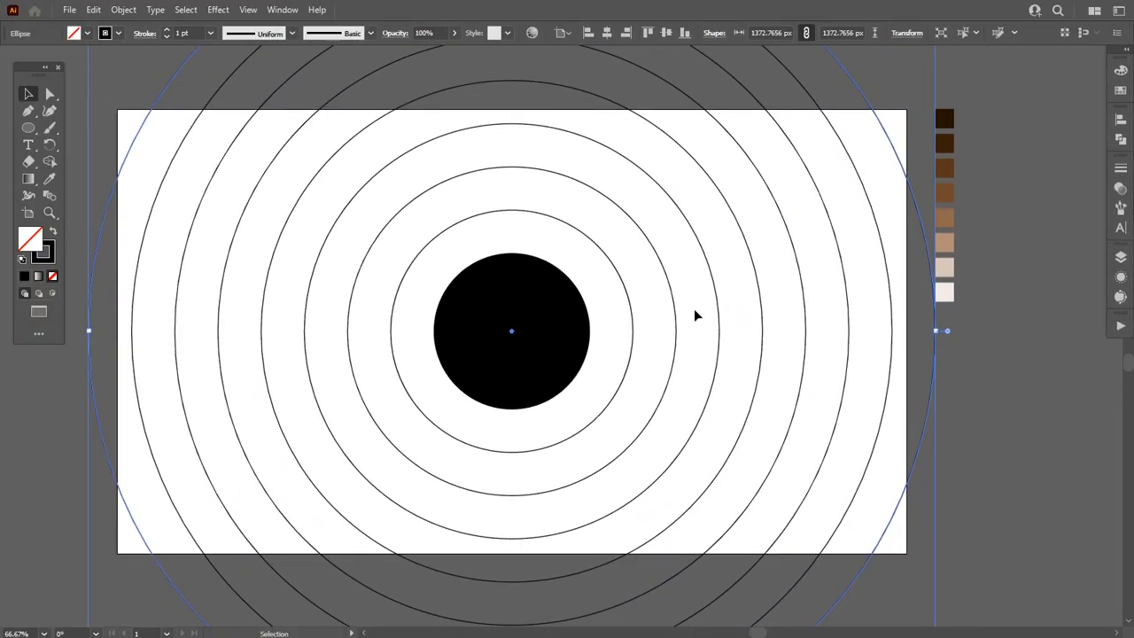
pyautogui.click(524, 310)
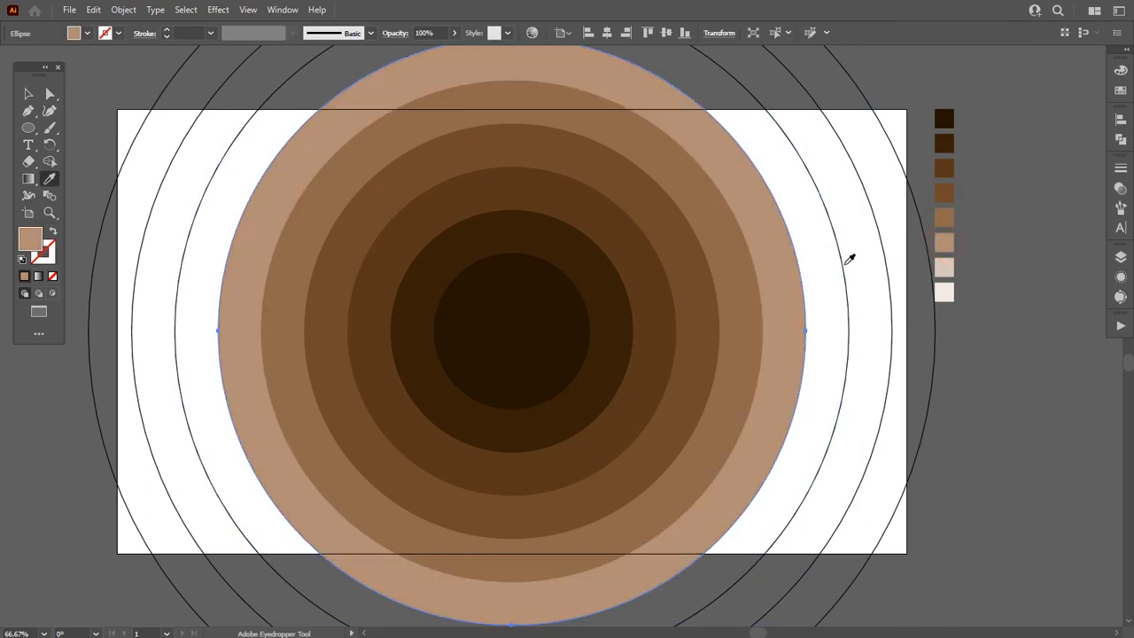
# Fill the rings with graded browns, palest outermost, and size the outer ring to 1280 px
pyautogui.click(943, 244)
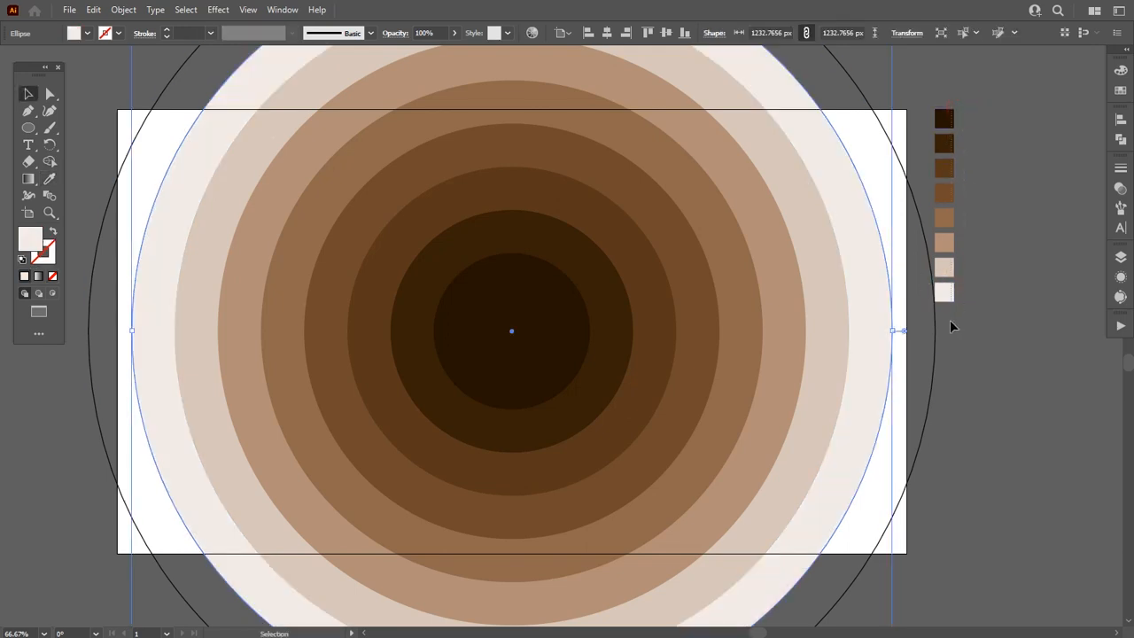
pyautogui.click(936, 294)
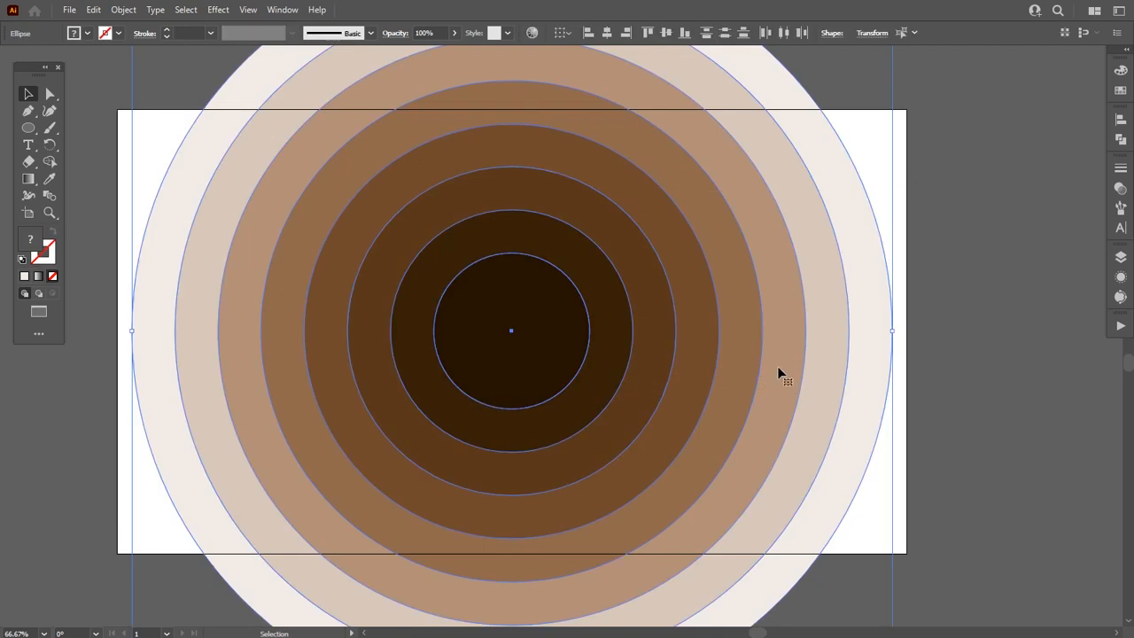
pyautogui.moveTo(893, 331); pyautogui.dragTo(906, 331)
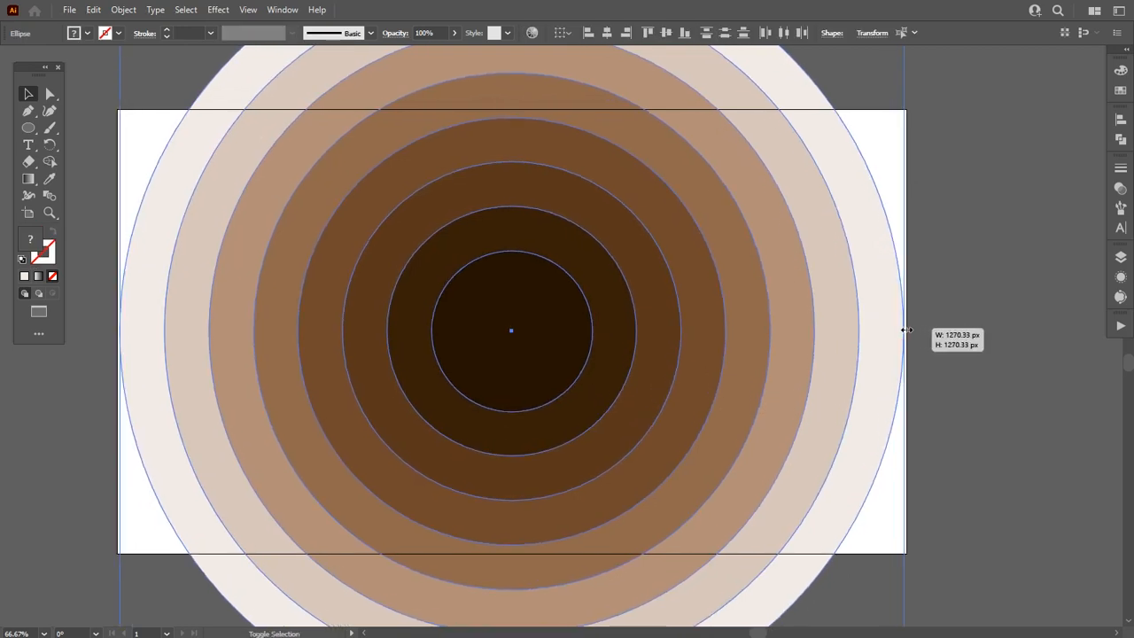
pyautogui.moveTo(908, 332); pyautogui.dragTo(915, 331)
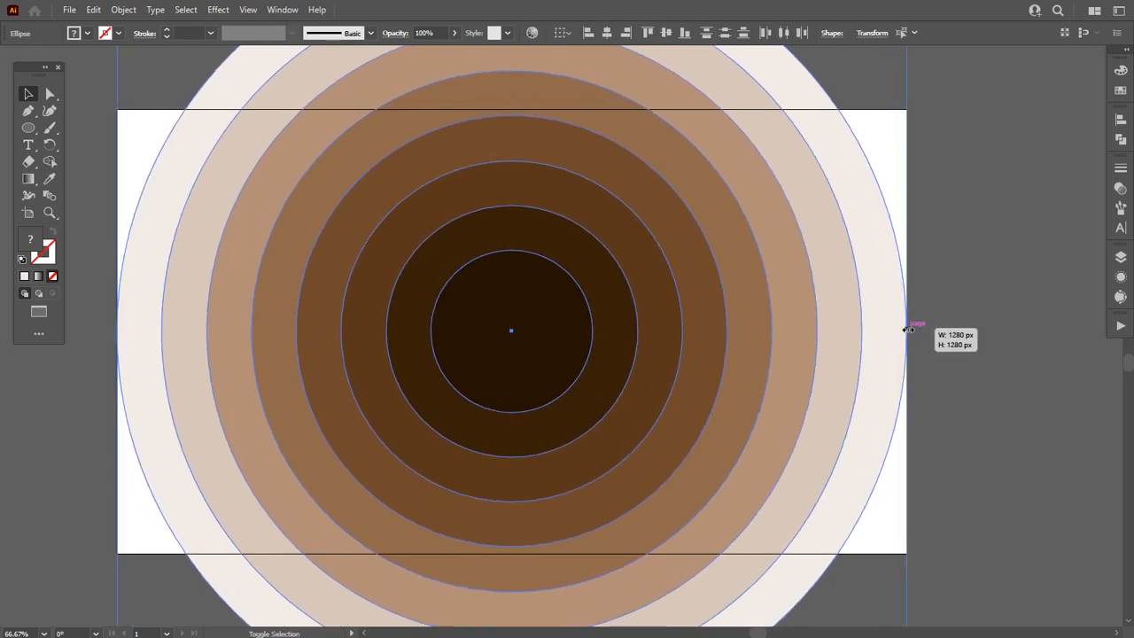
pyautogui.click(512, 316)
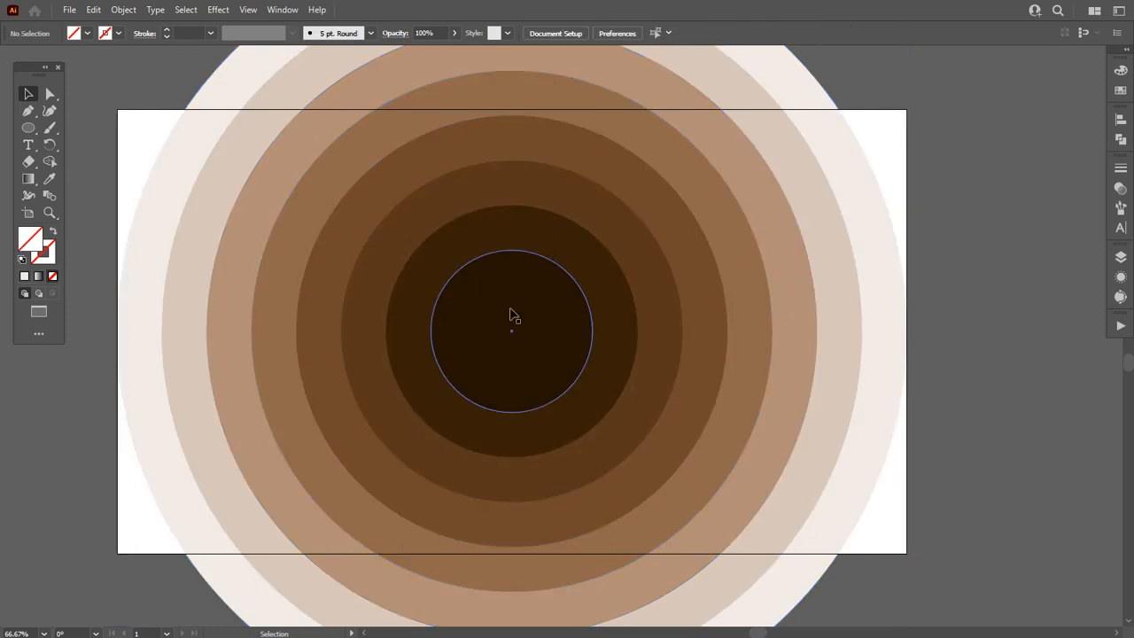
# Draw a rectangle covering the whole artboard with the Rectangle Tool
pyautogui.click(29, 178)
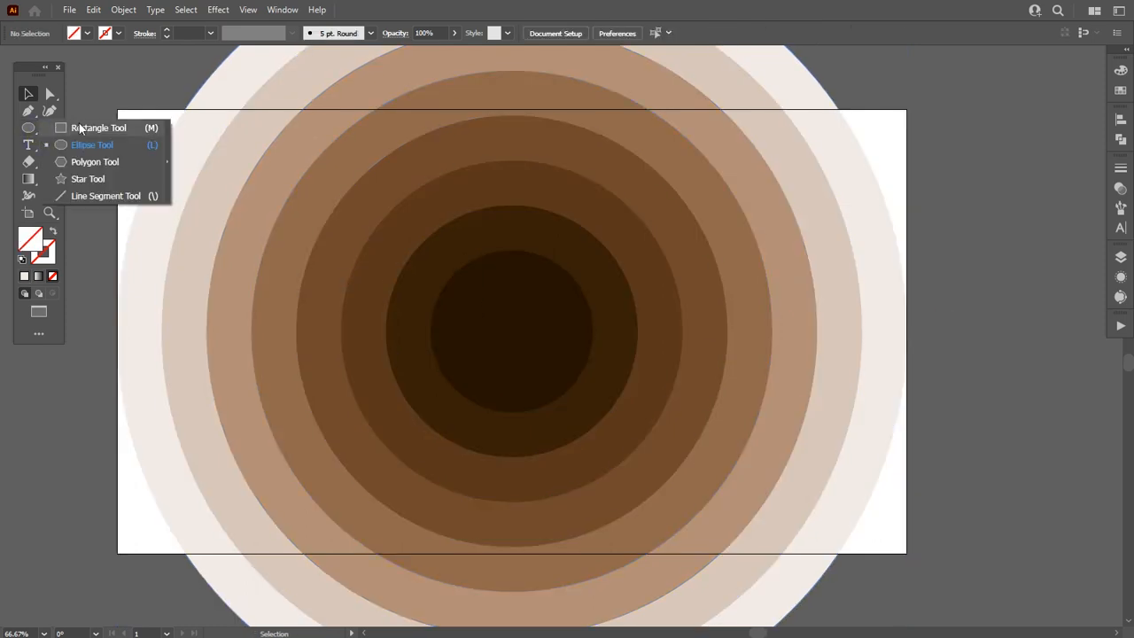
pyautogui.click(99, 128)
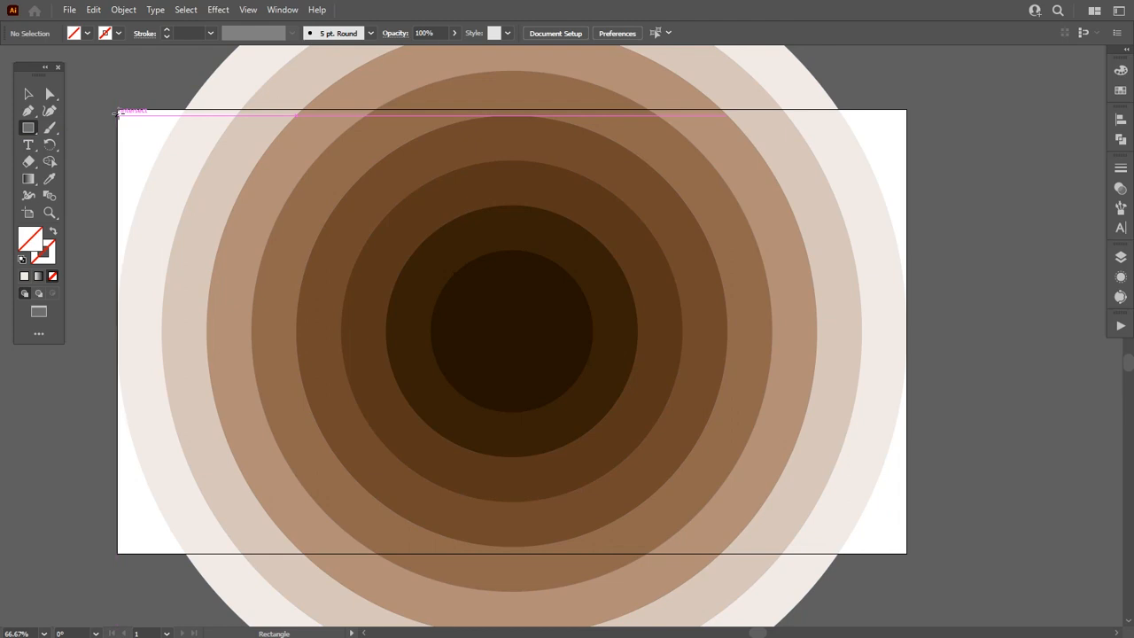
pyautogui.moveTo(117, 114); pyautogui.dragTo(918, 486)
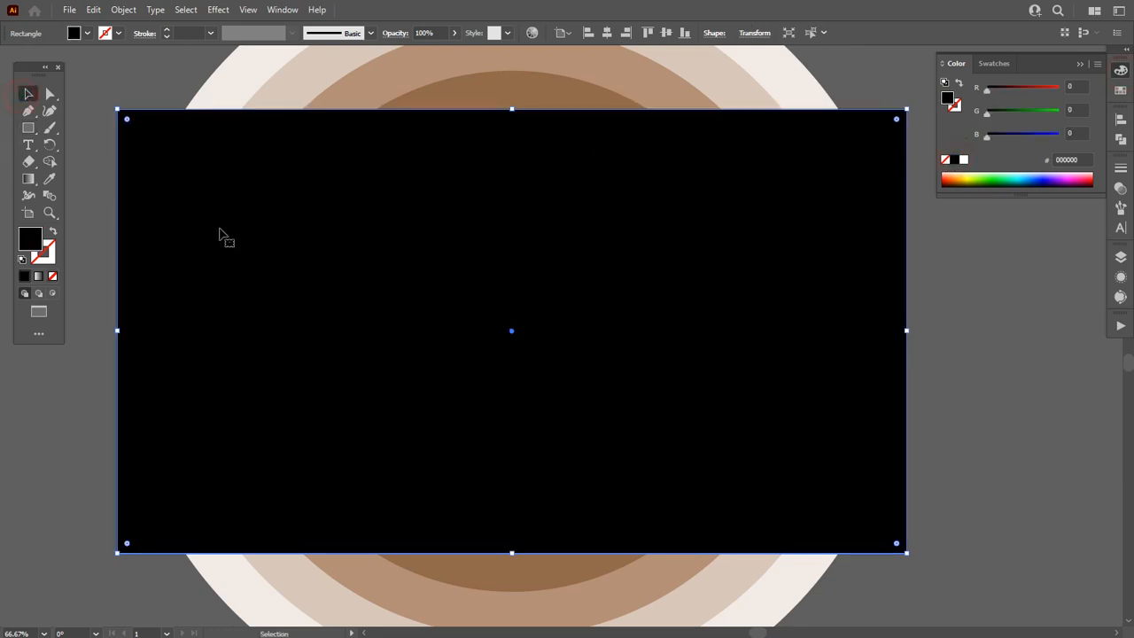
pyautogui.moveTo(1046, 69)
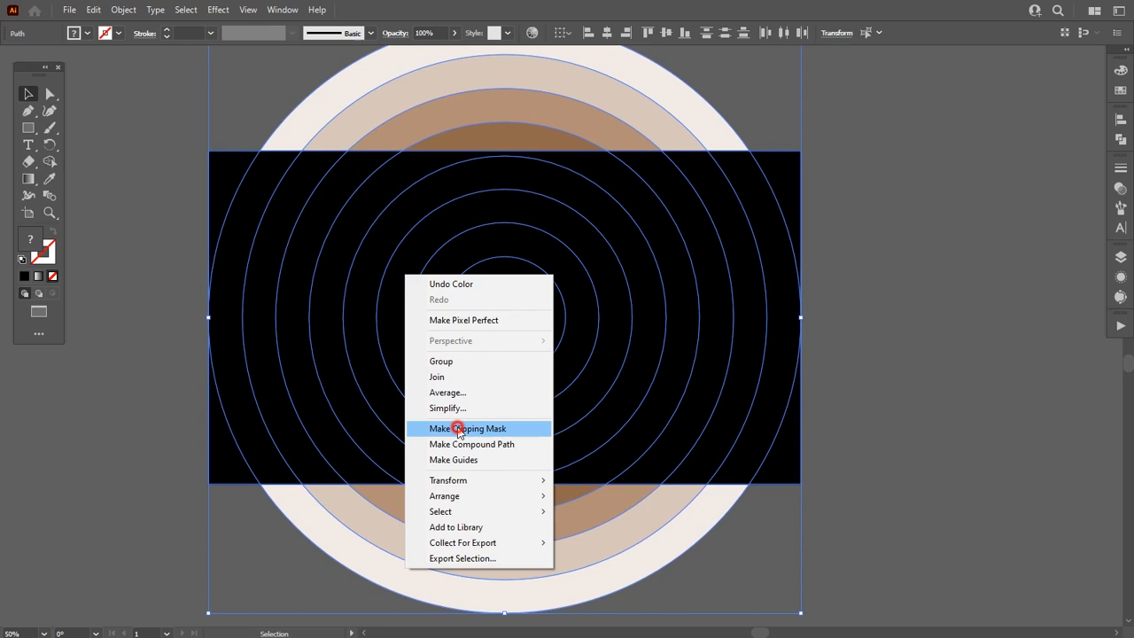
# Make a clipping mask that crops the brown rings to the rectangle, then deselect
pyautogui.click(468, 427)
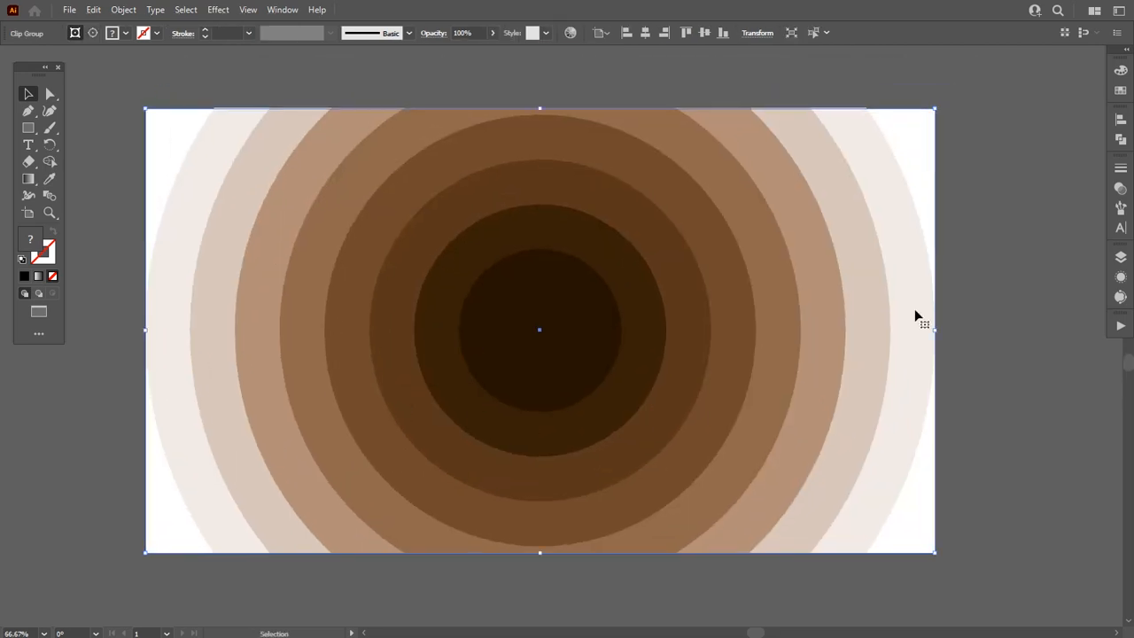
pyautogui.click(985, 246)
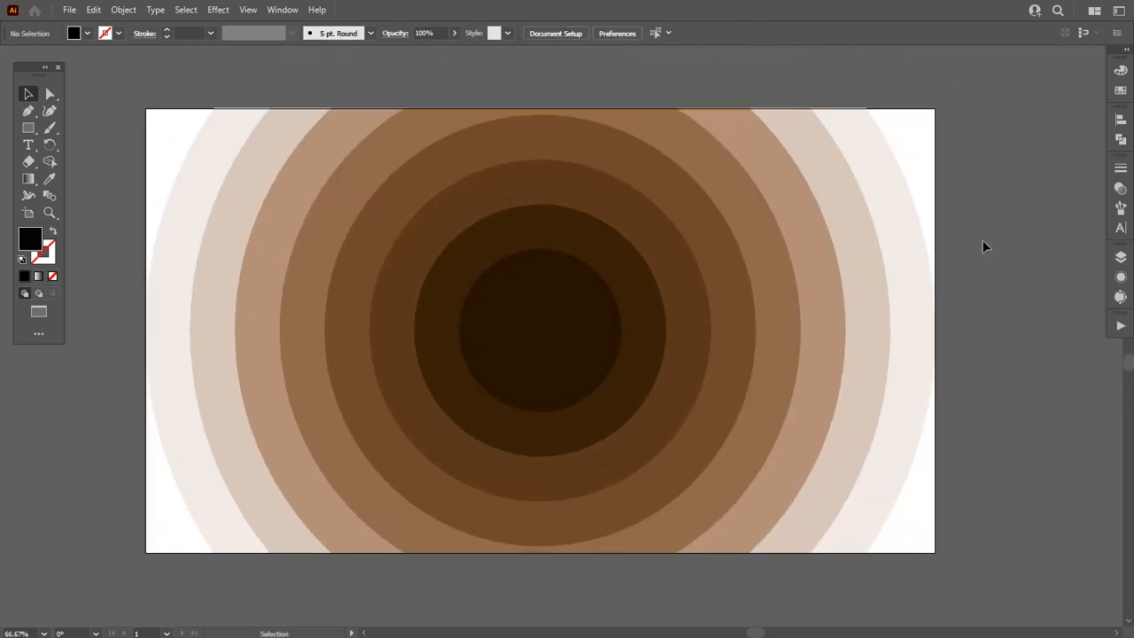